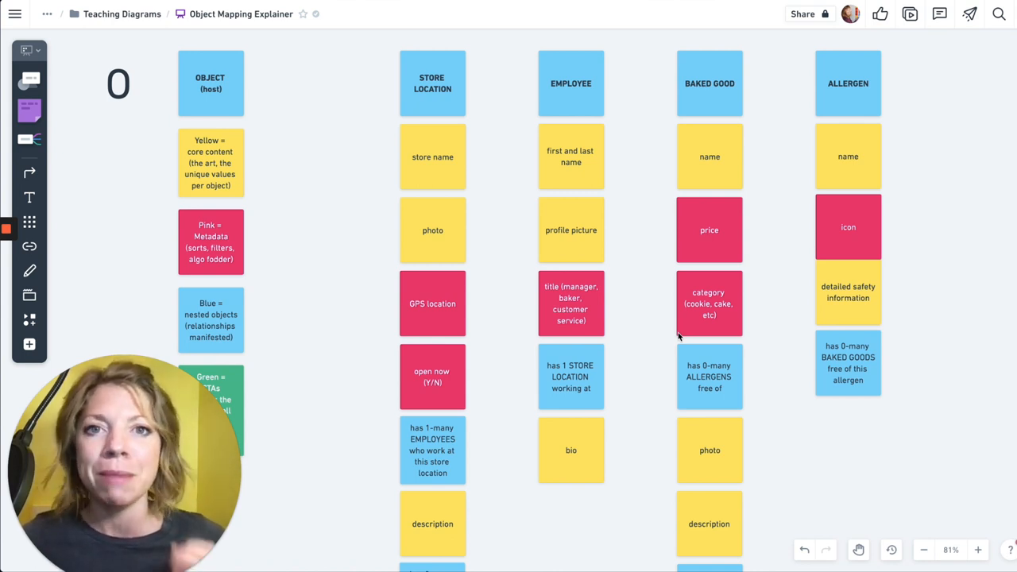
mouse_move(737, 258)
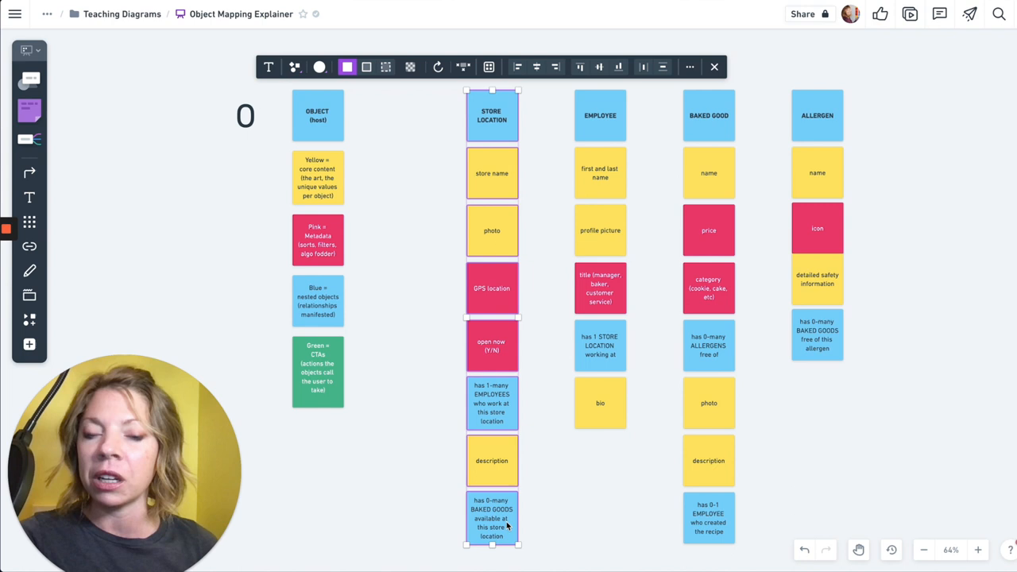
Clear the store location note selection and check the yellow core content legend note
left_click(442, 178)
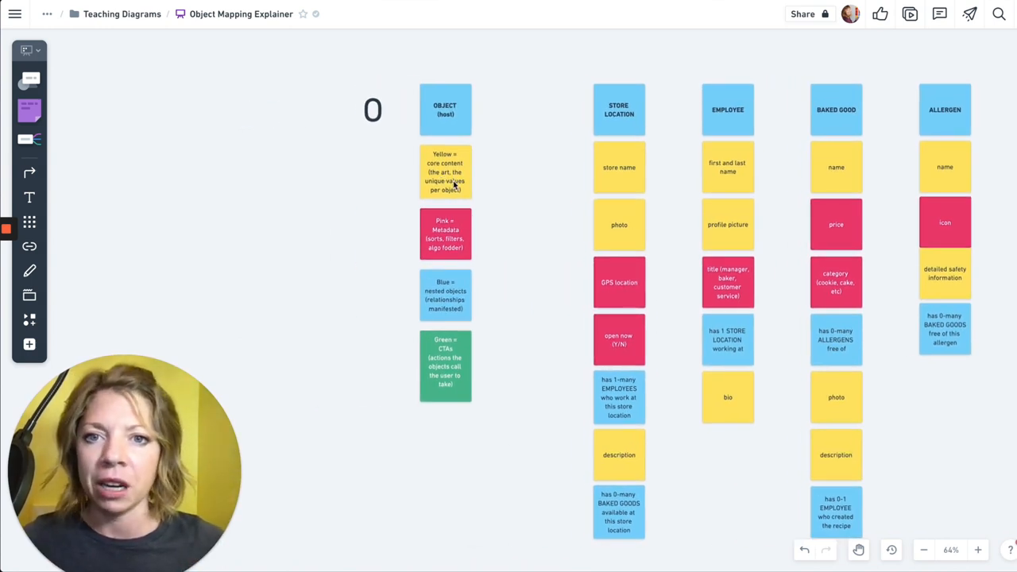
left_click(979, 550)
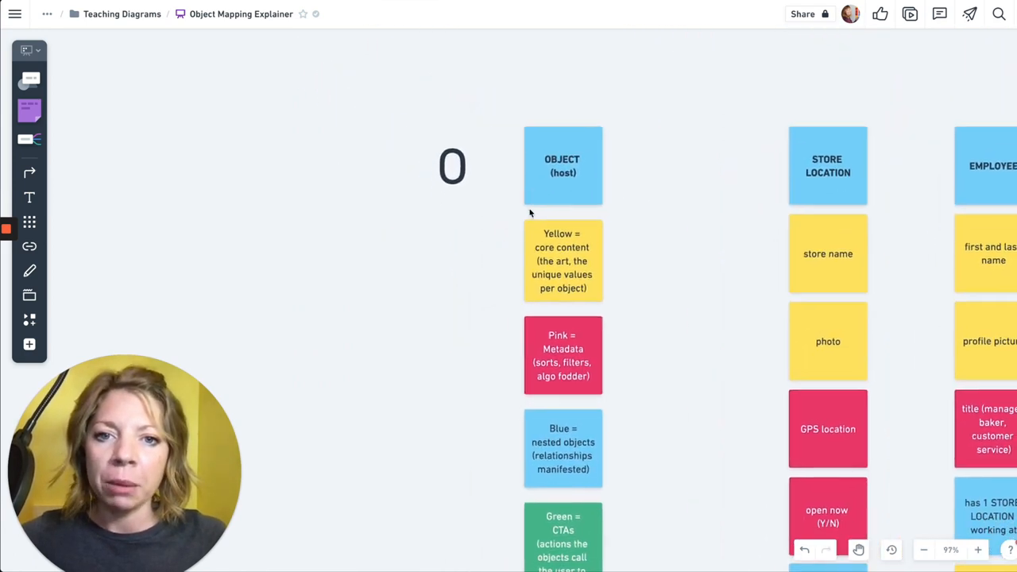
left_click(562, 165)
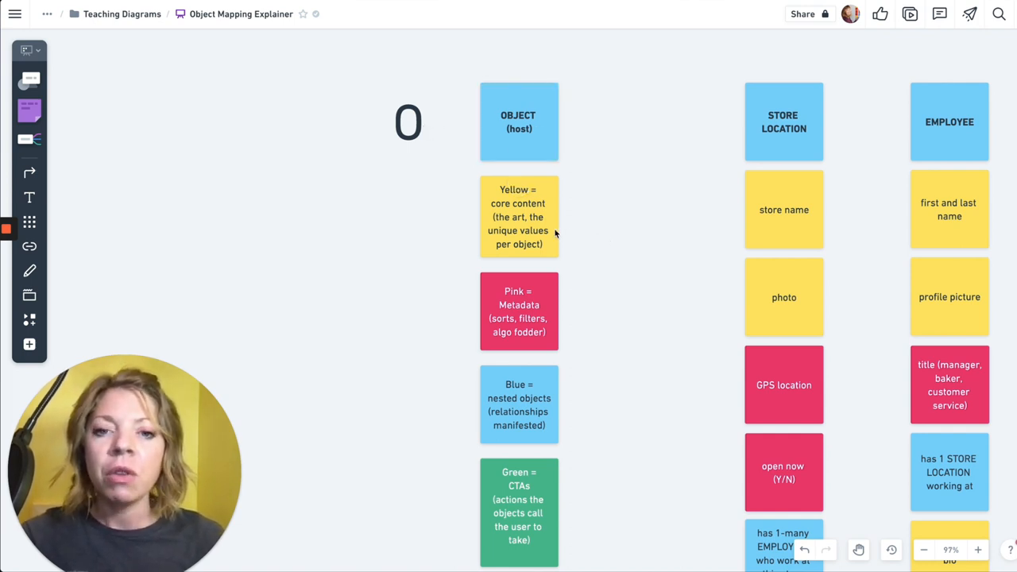
left_click(518, 217)
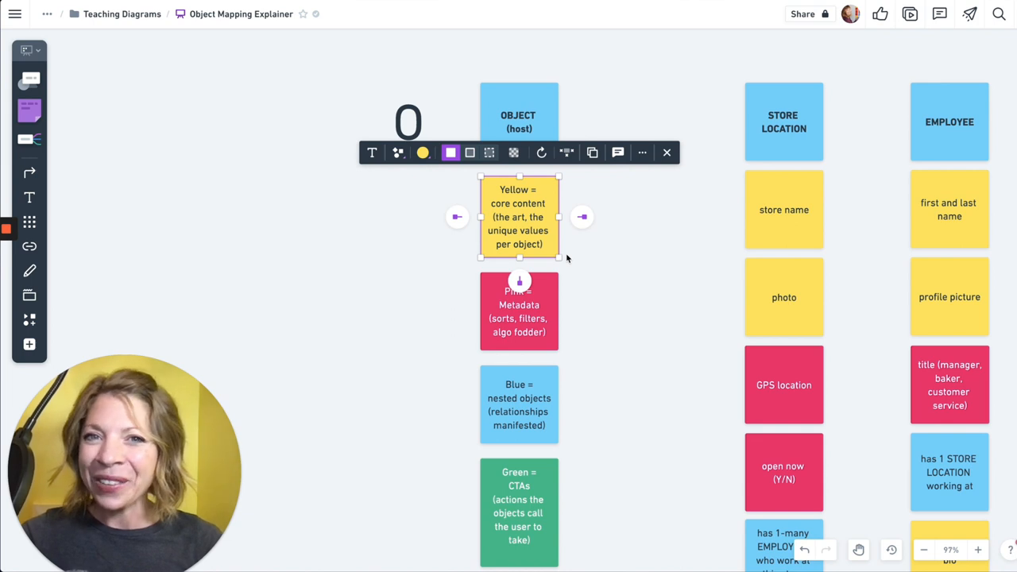
left_click(518, 310)
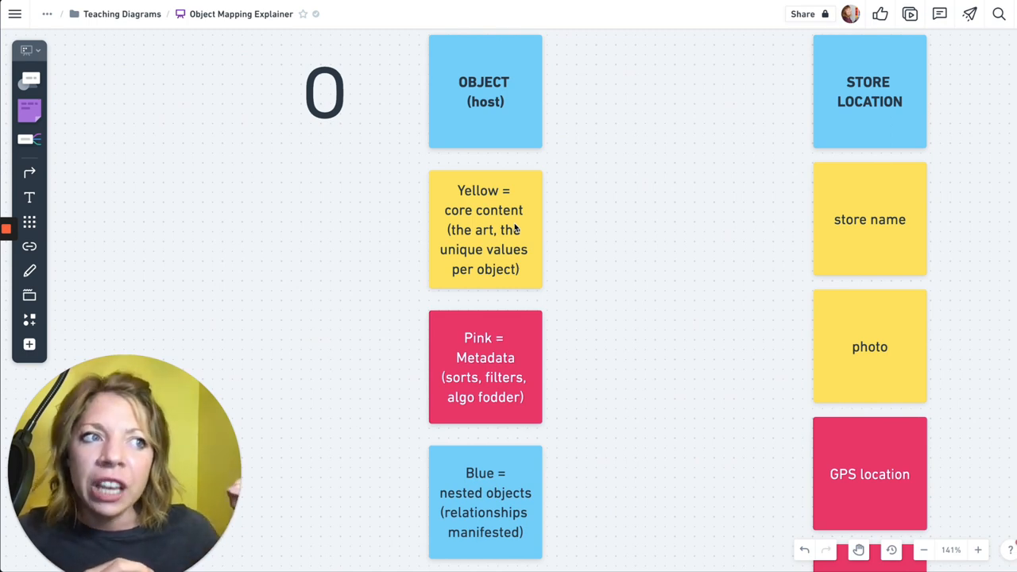
mouse_move(516, 343)
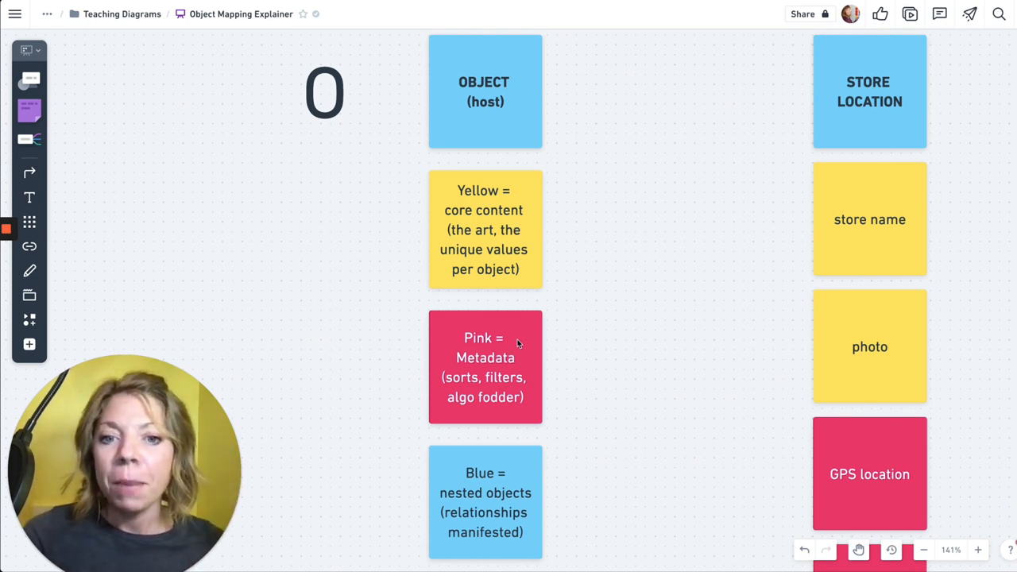
mouse_move(588, 310)
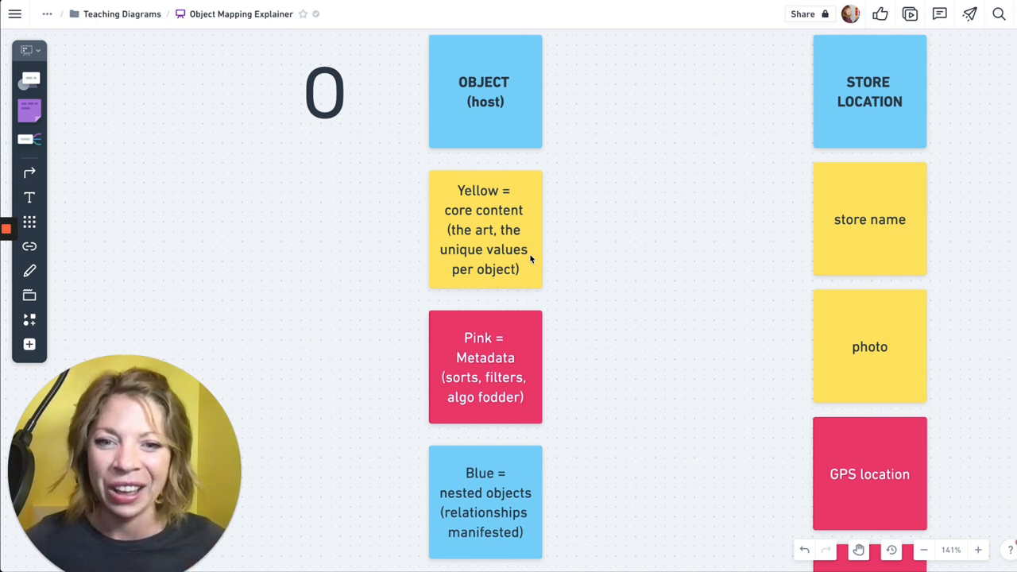
mouse_move(577, 346)
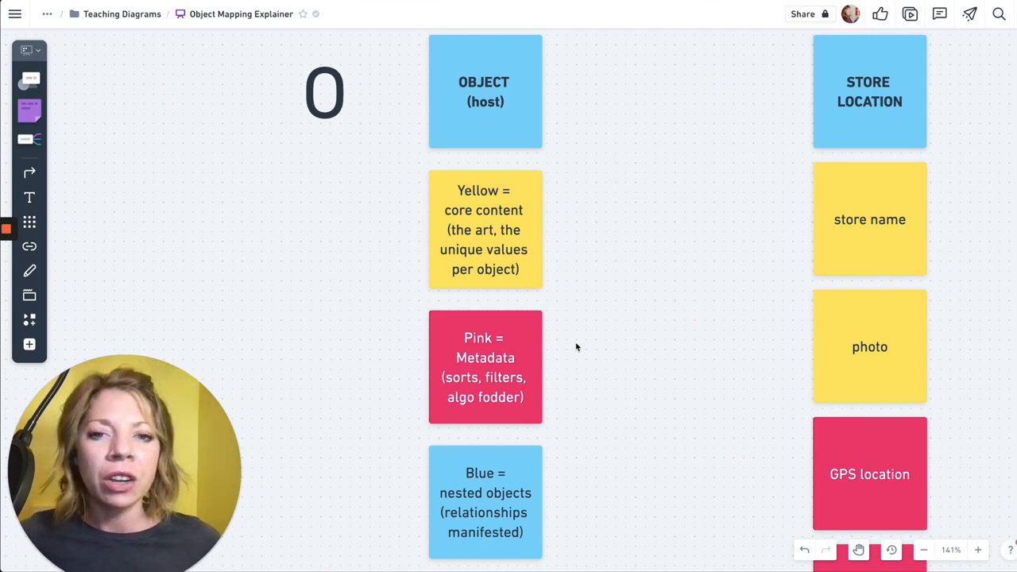
mouse_move(564, 270)
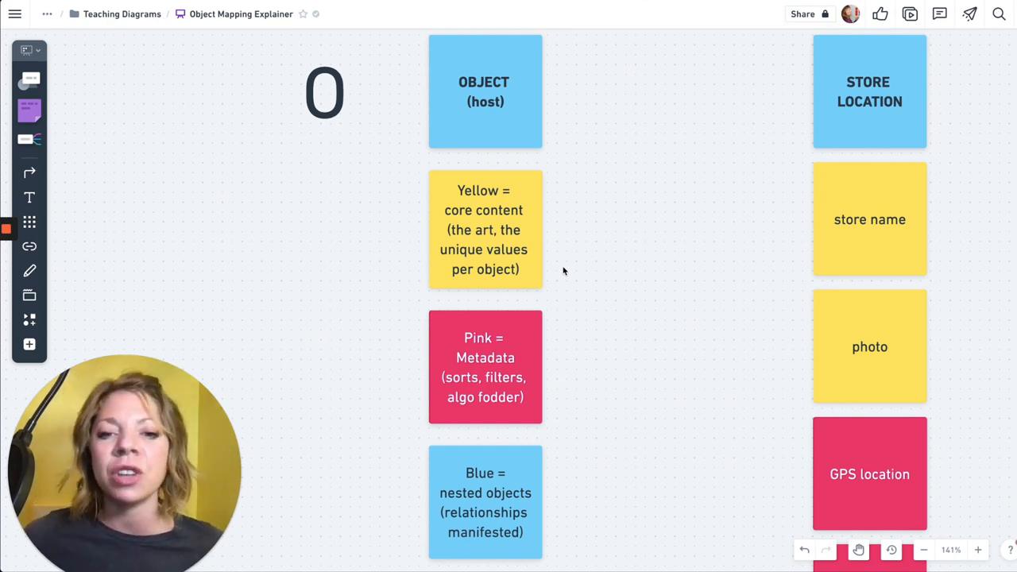
mouse_move(534, 379)
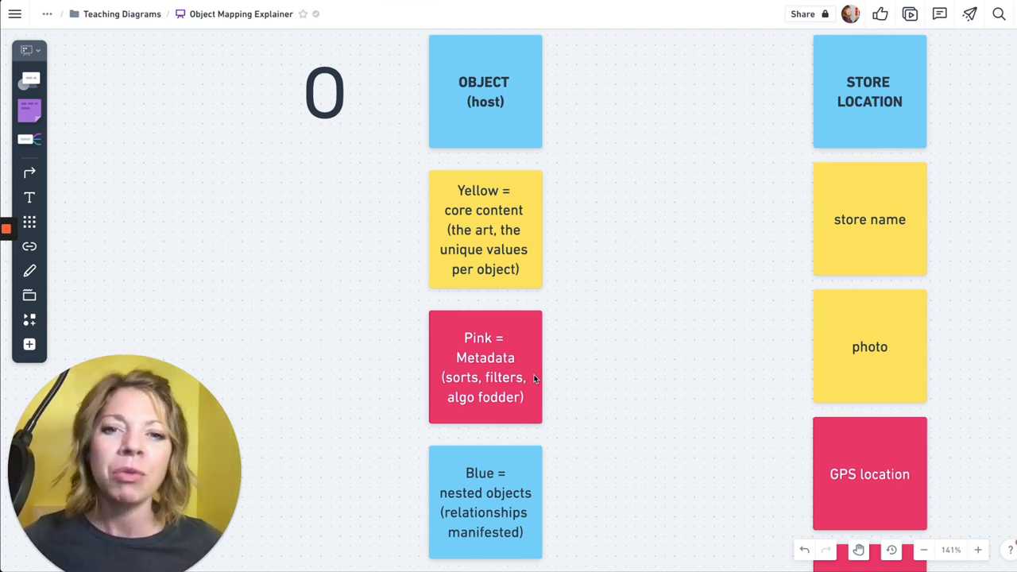
mouse_move(515, 342)
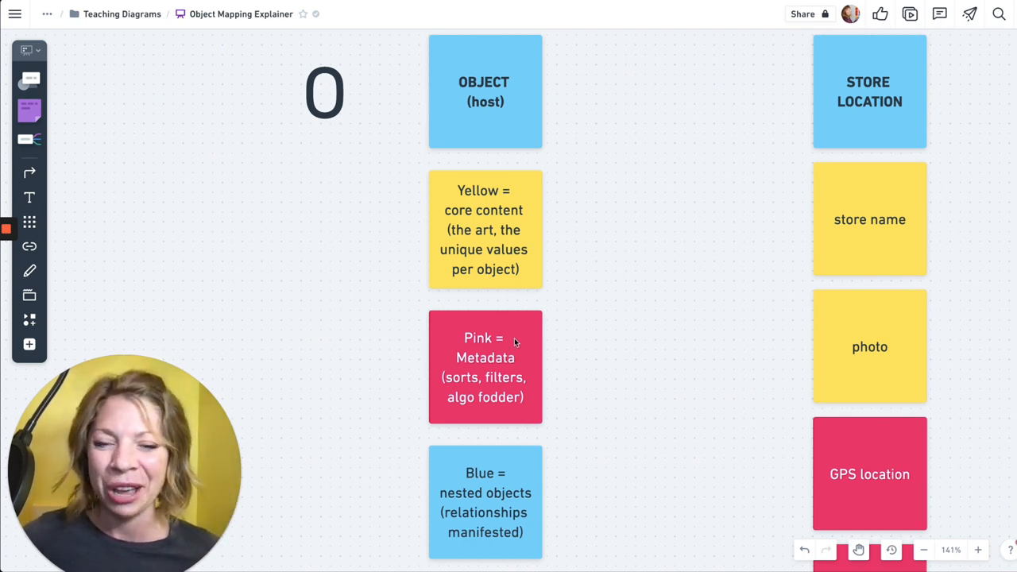
mouse_move(528, 353)
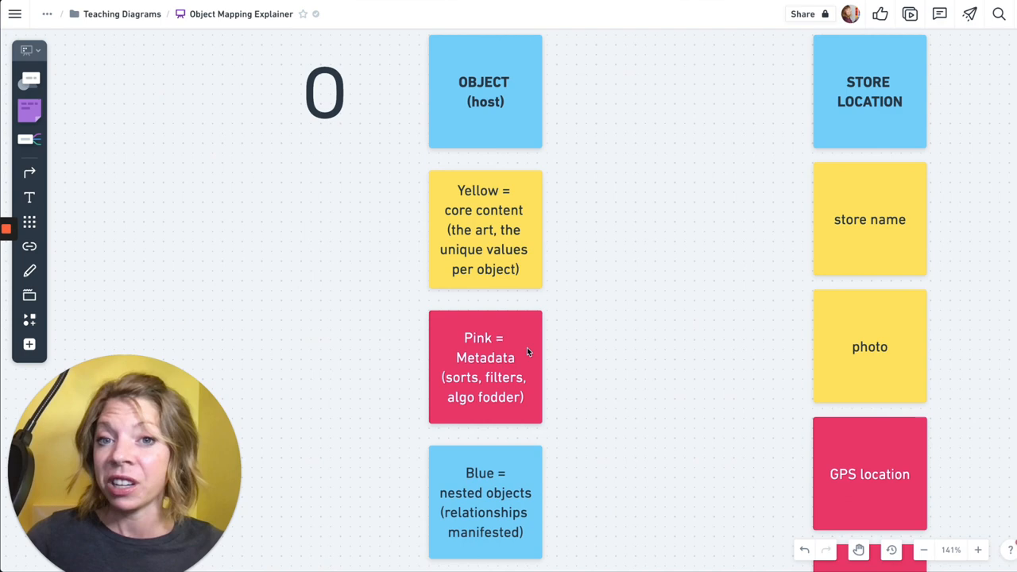
Copy the large 0 letter beside the blue note and retype the copy as R
scroll("down", 3)
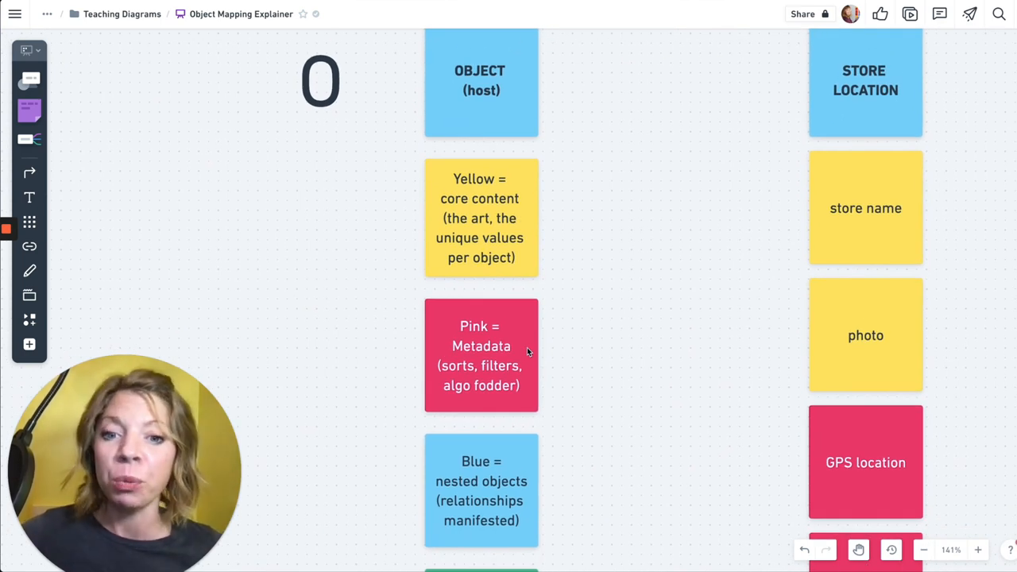
mouse_move(487, 105)
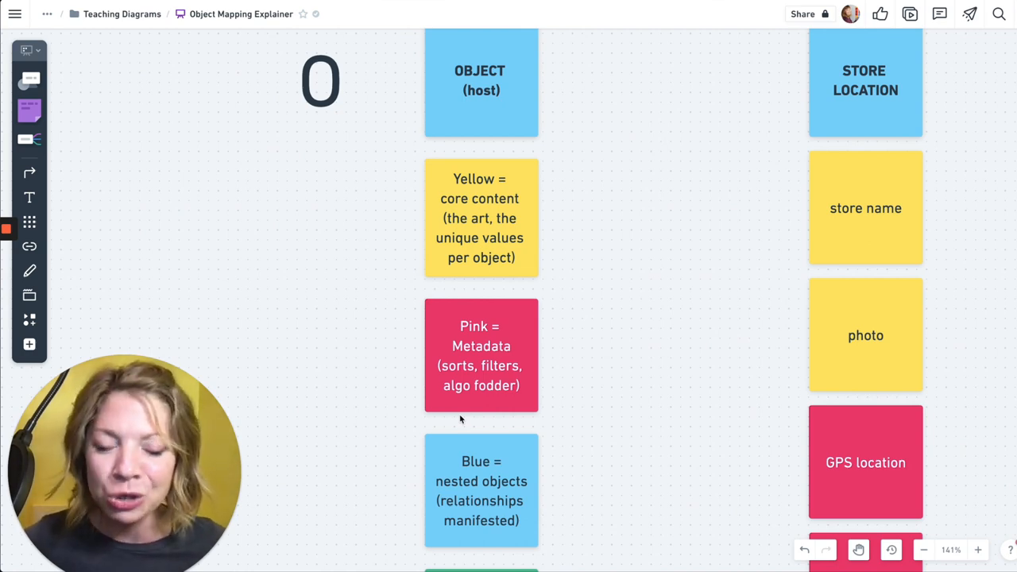
scroll("down", 3)
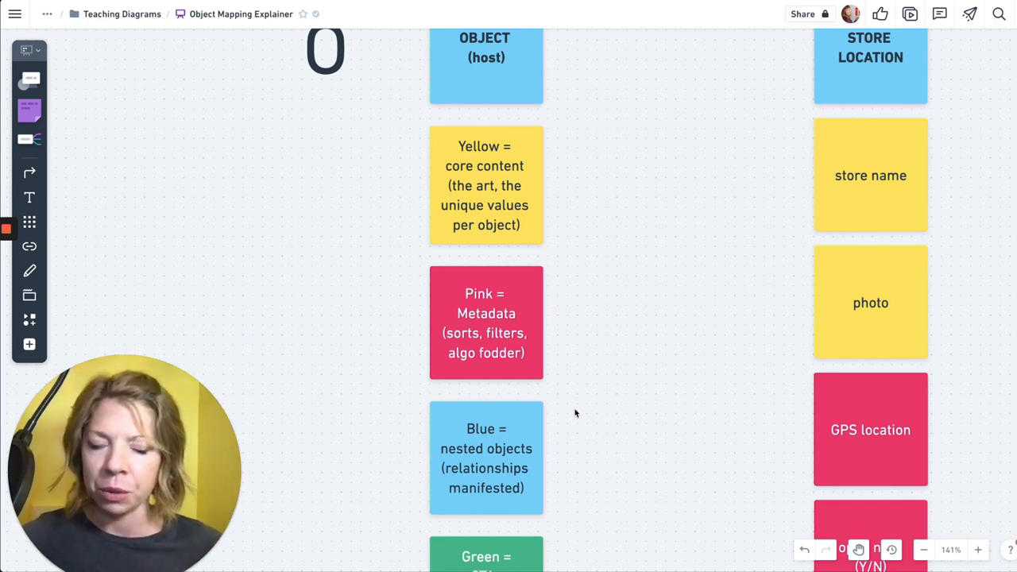
scroll("down", 3)
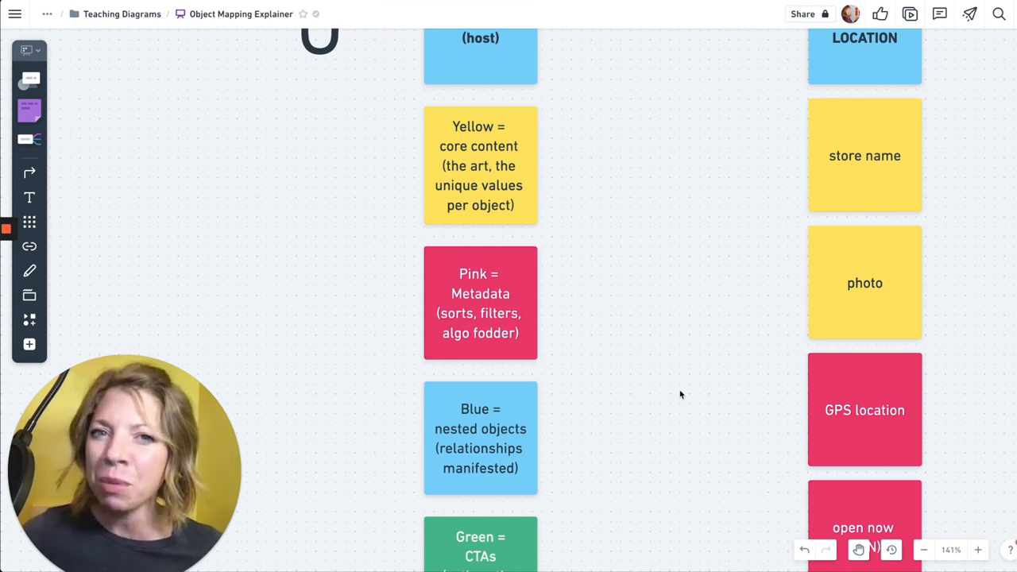
scroll("down", 3)
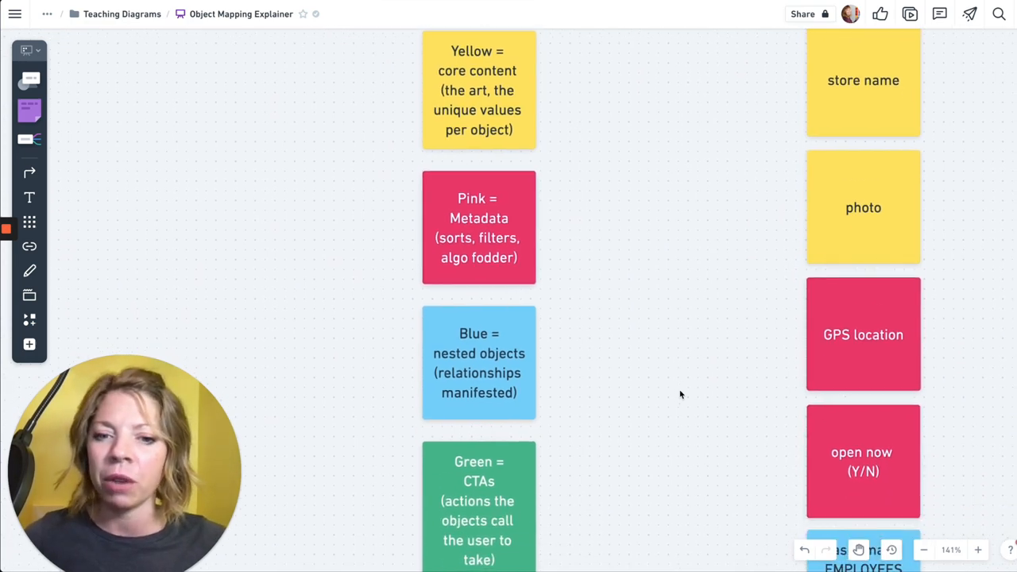
scroll("down", 3)
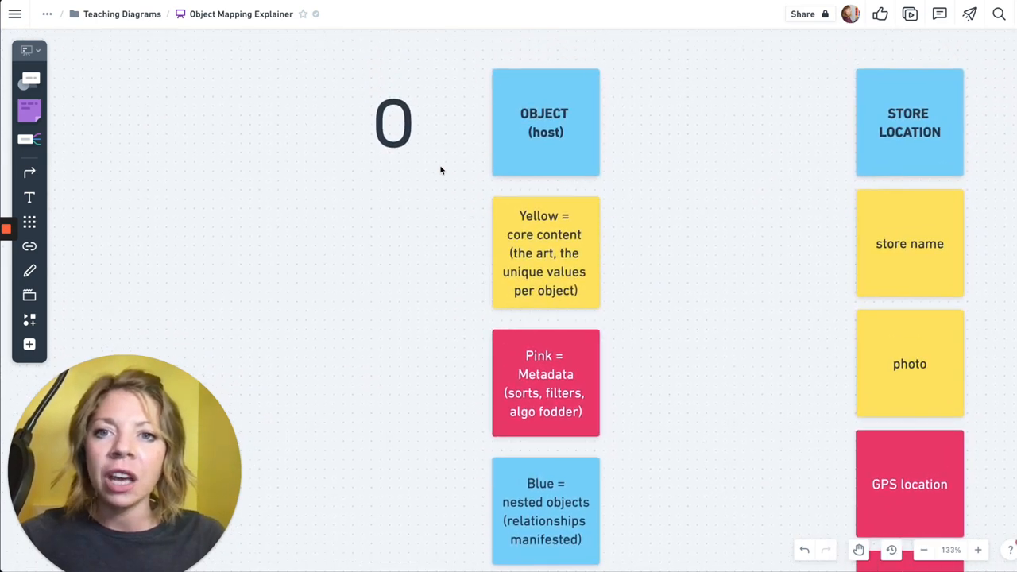
left_click(394, 124)
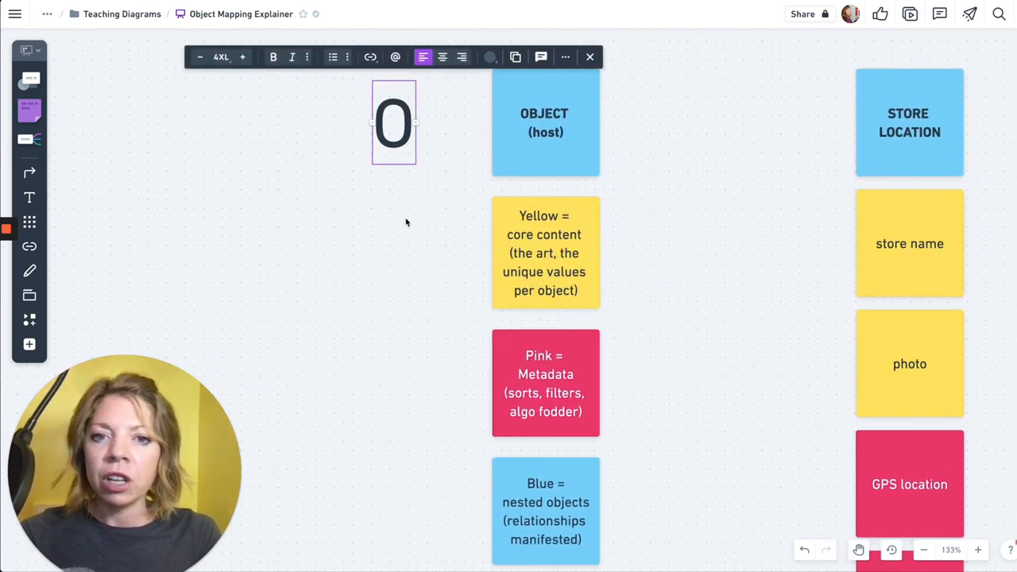
left_click_drag(394, 124, 412, 343)
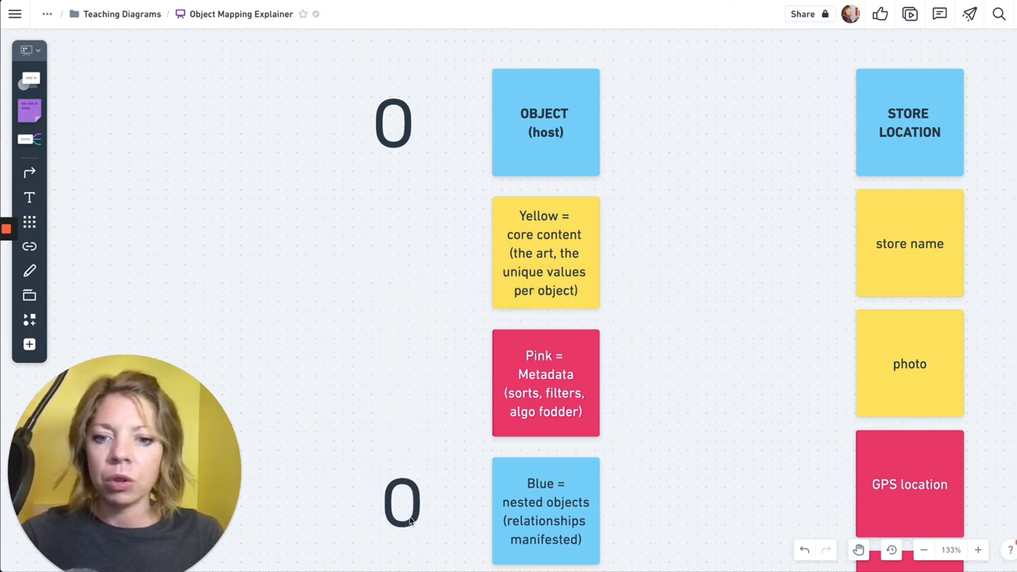
left_click(401, 502)
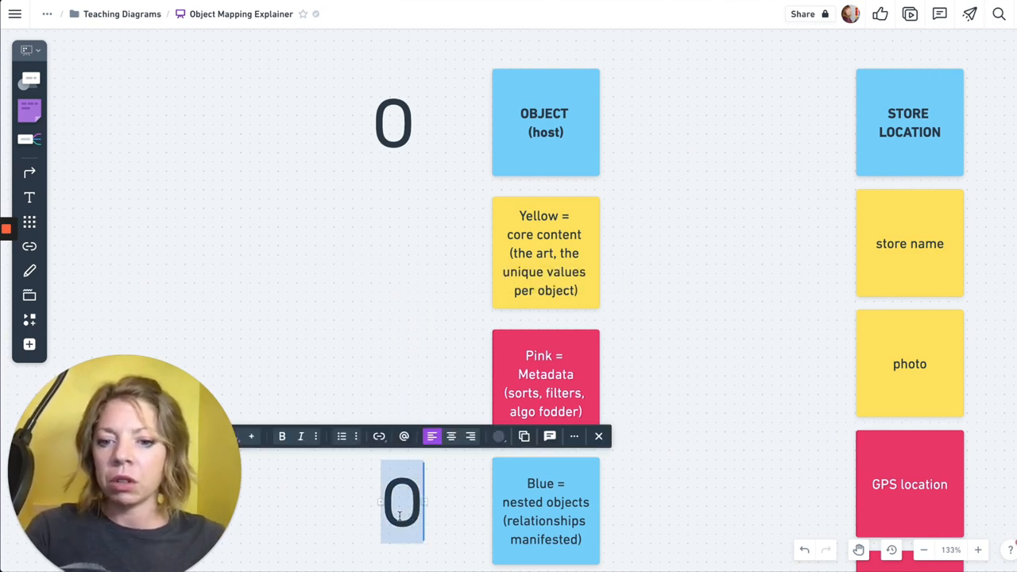
type("R")
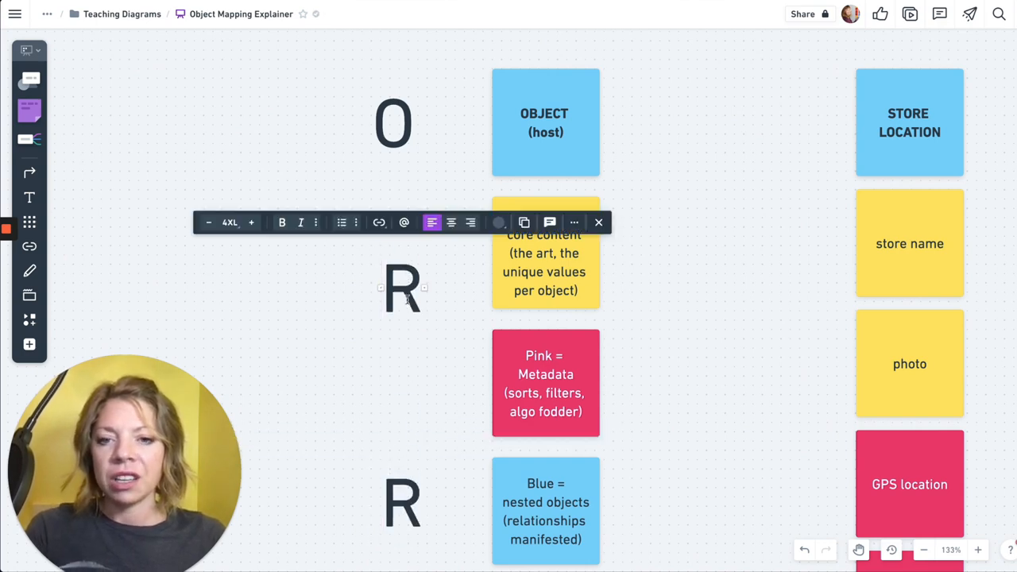
Scroll and zoom the canvas over to the Round 1–4 process chart frame
scroll("down", 3)
type("A")
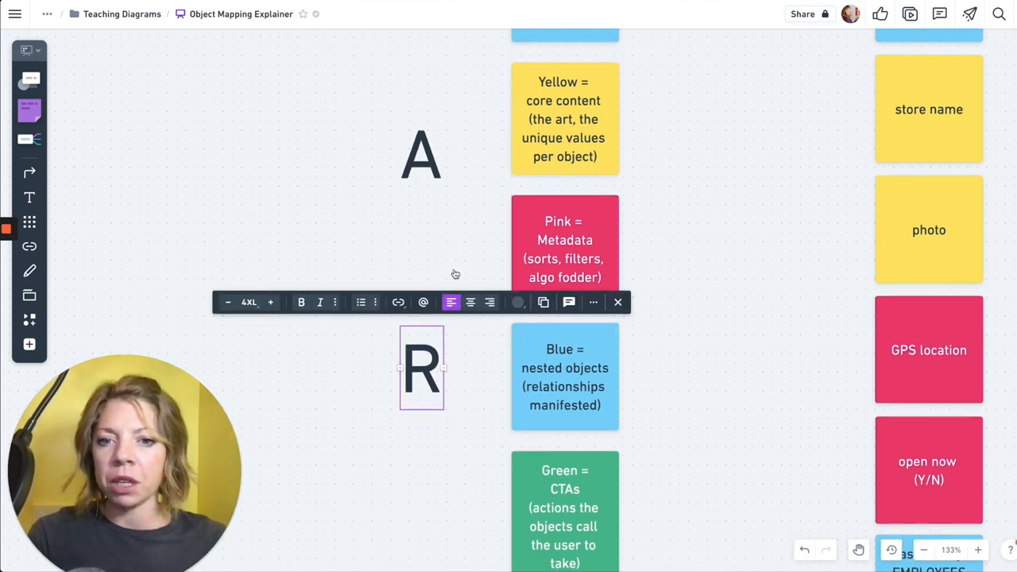
scroll("down", 3)
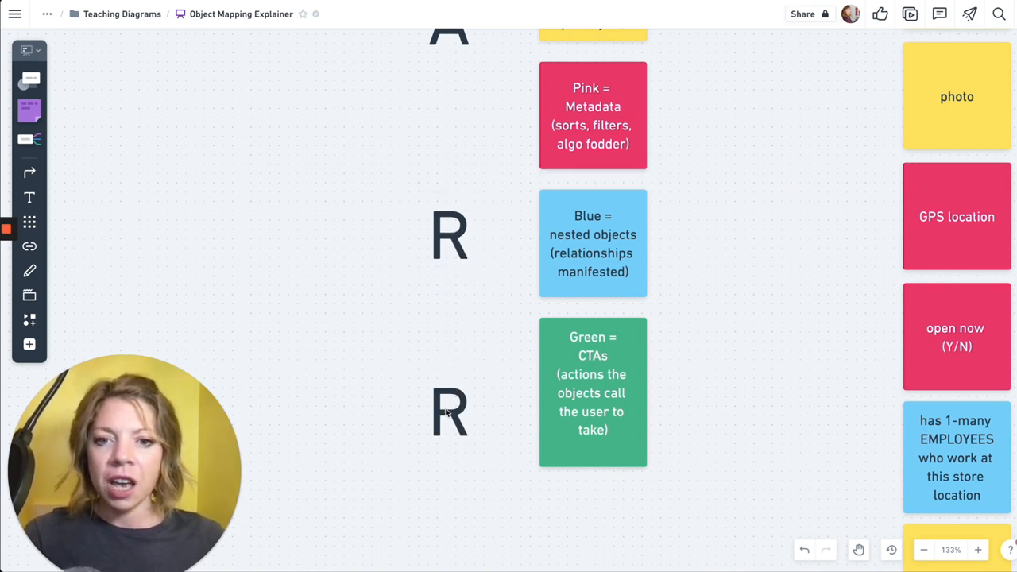
left_click(450, 411)
type("C")
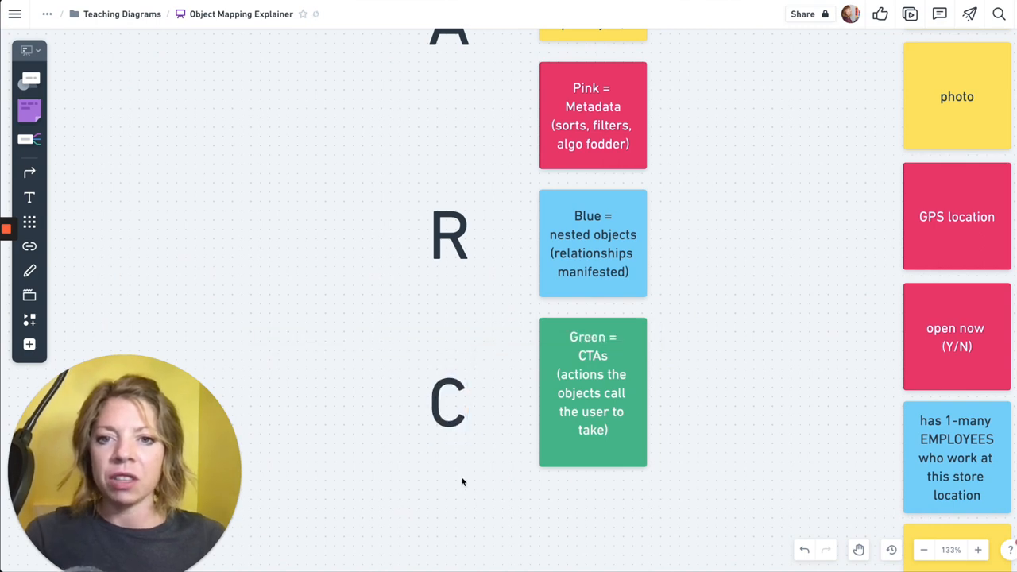
scroll("up", 3)
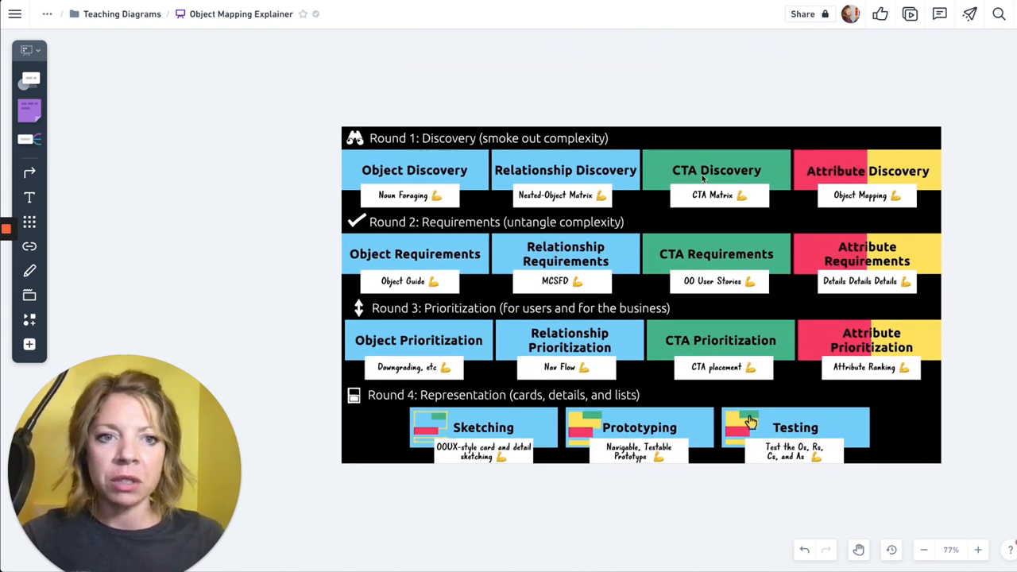
left_click(923, 549)
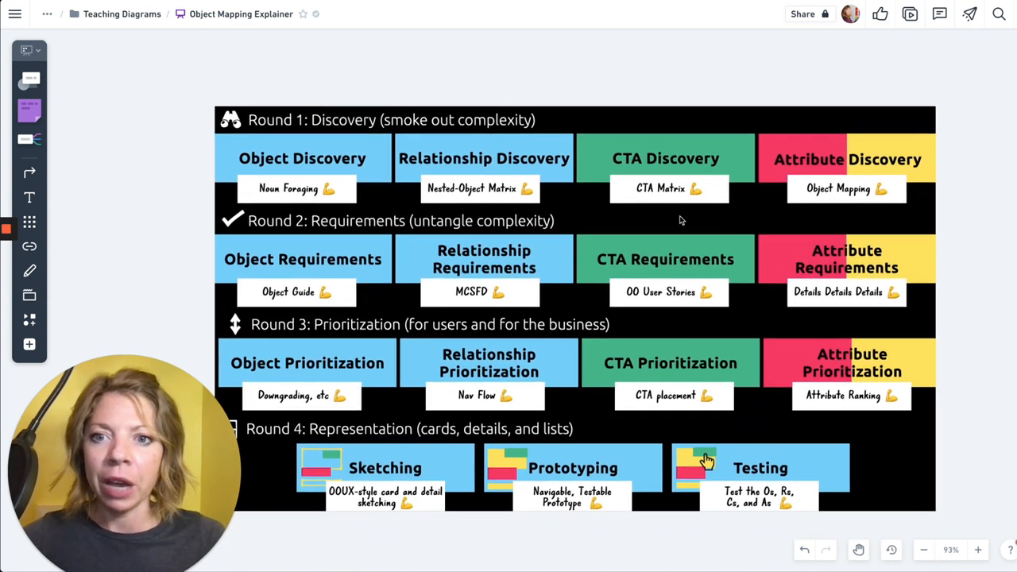
mouse_move(491, 143)
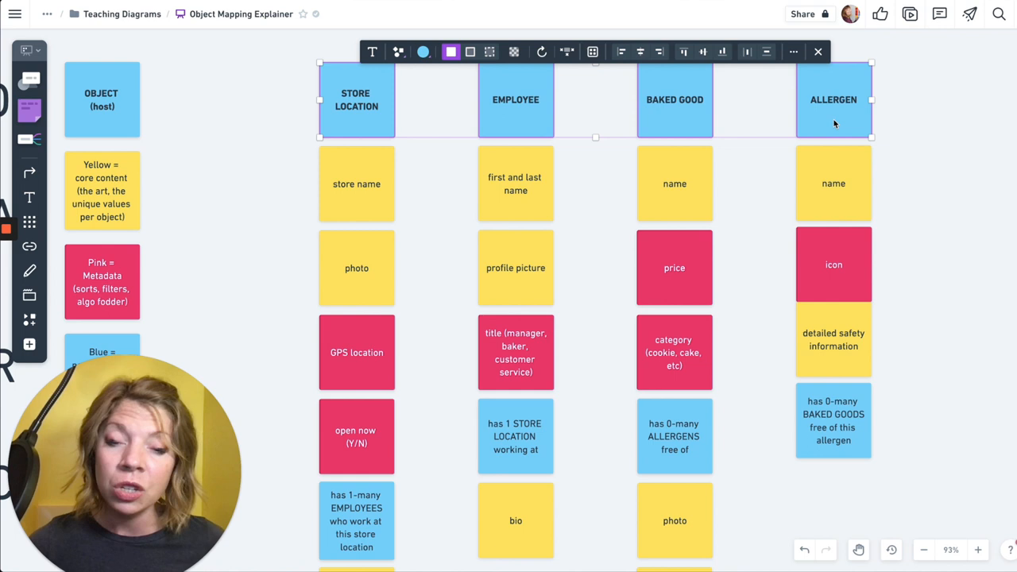
Deselect the column headers and begin editing the store name note under Store Location
left_click(922, 217)
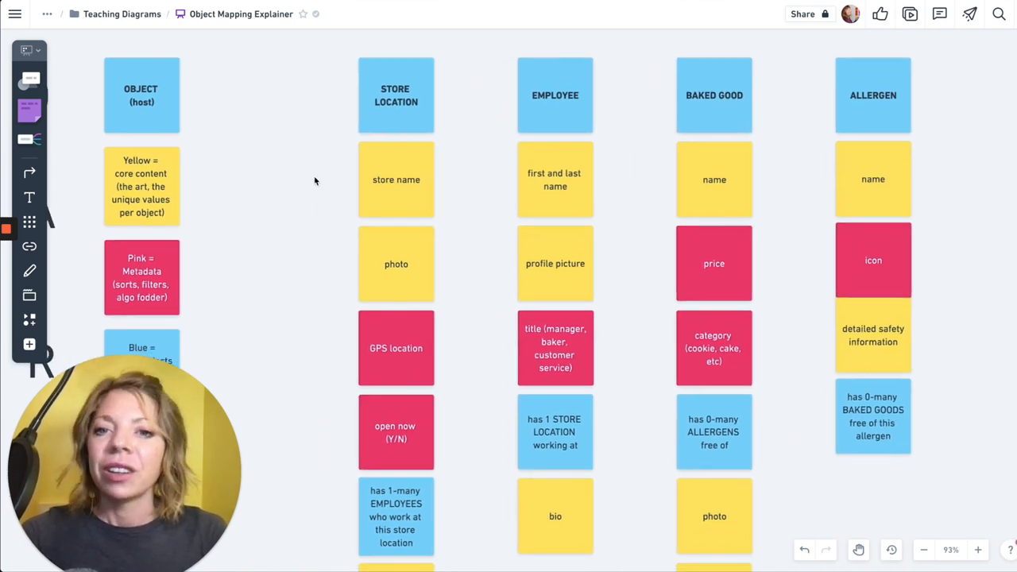
left_click(395, 180)
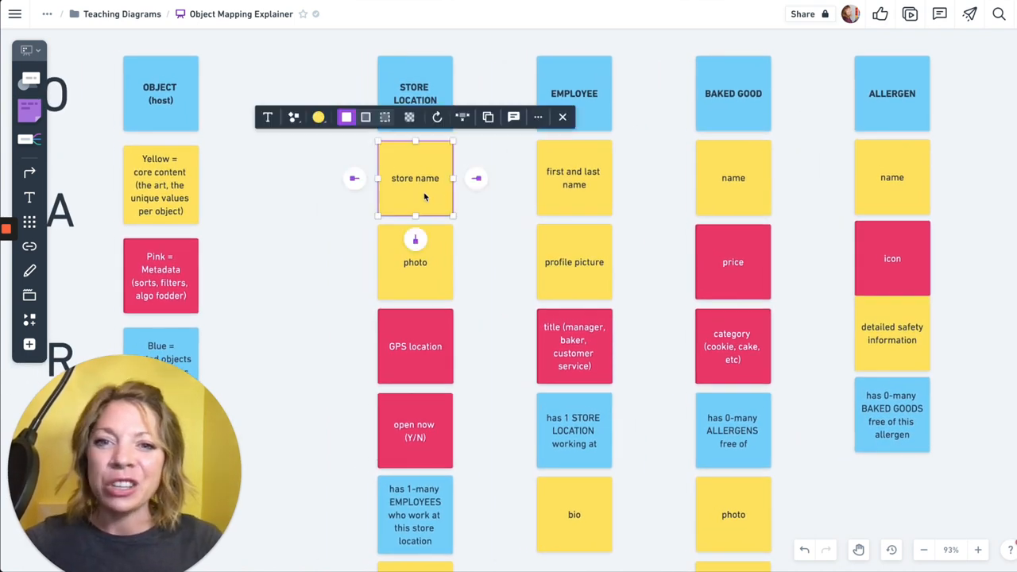
double_click(415, 178)
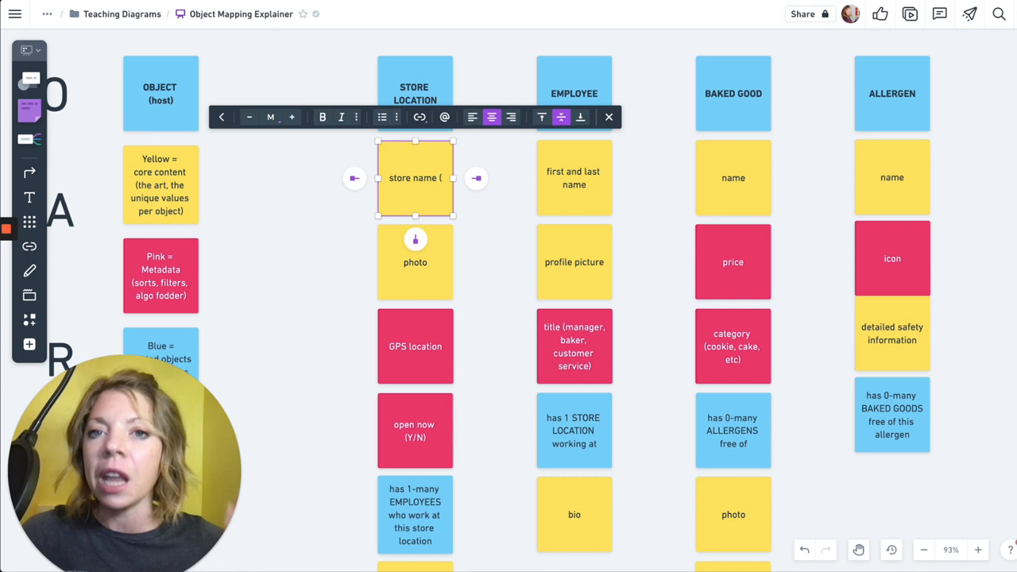
Add example values (Midtown, VH, Downtown) in parentheses to the store name note
type("(M")
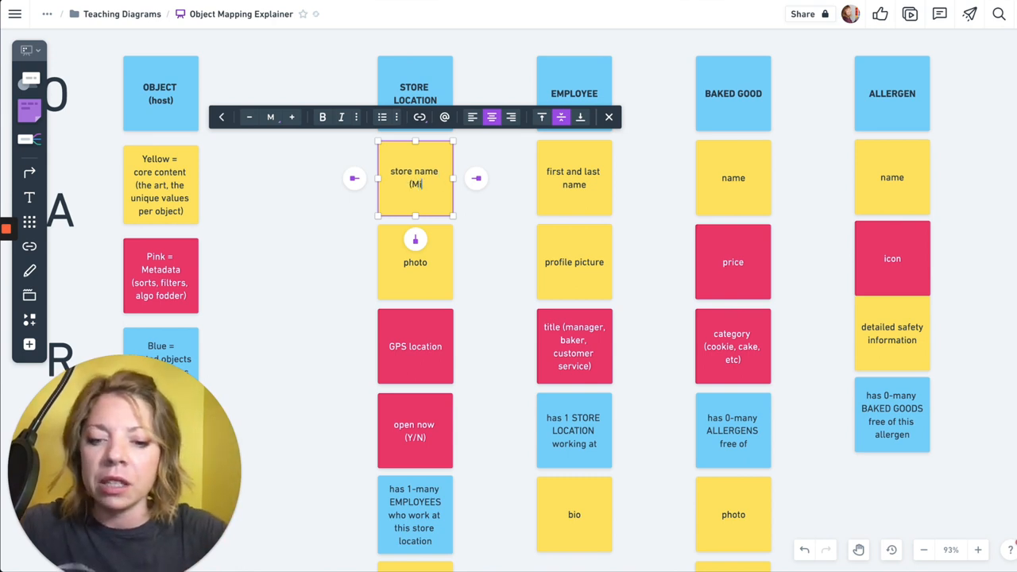
type("idtown,")
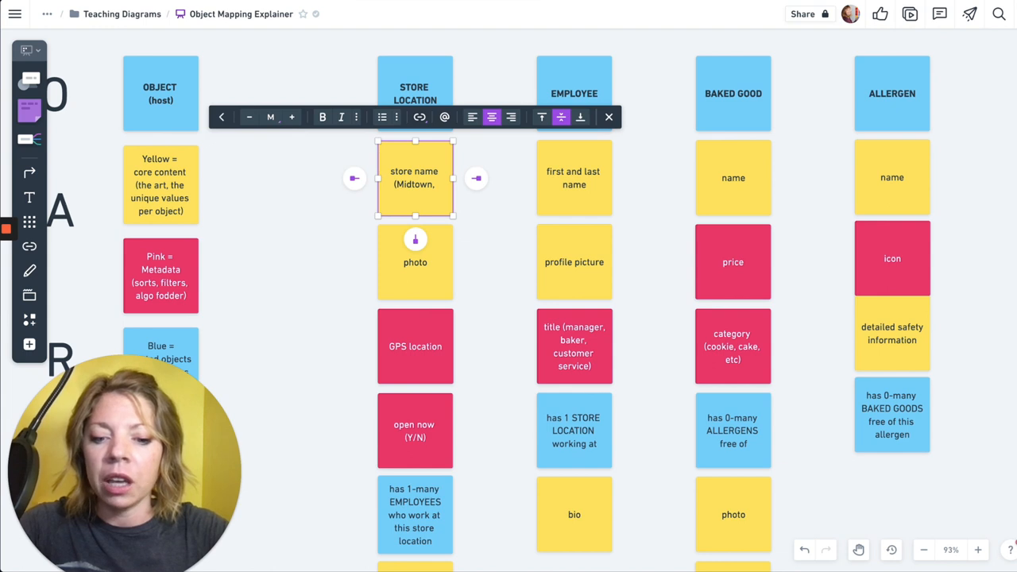
type("VH, Downt")
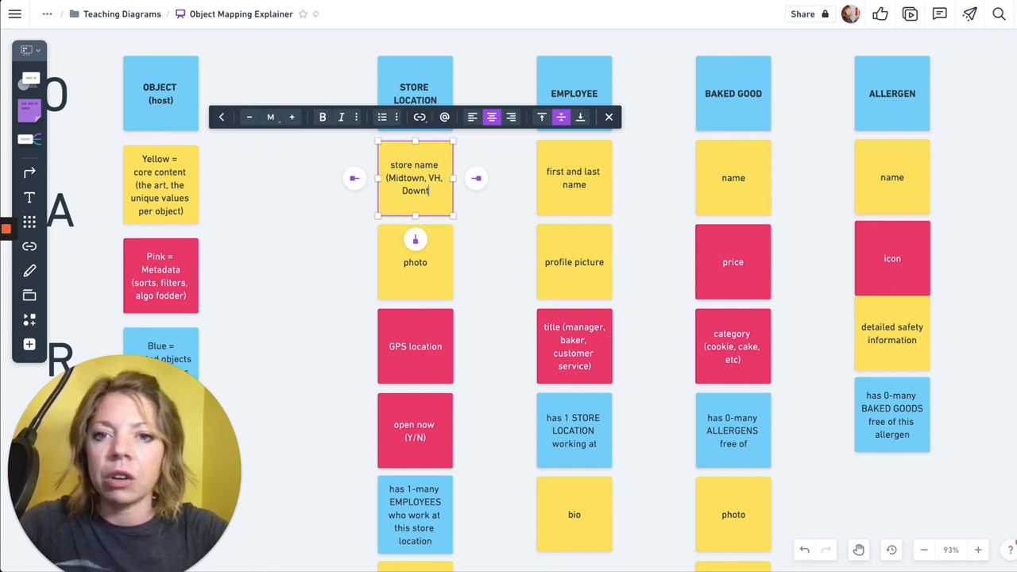
type("own)")
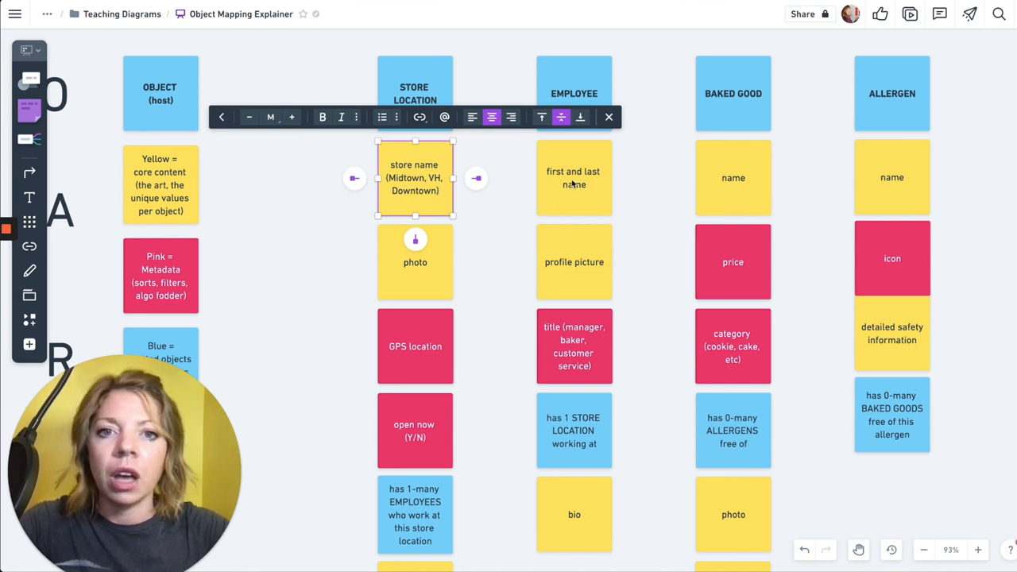
Add Sophia Prater to the employee name note and Walnut Choco Chip Cookies, GF Bear Claw to baked good name
left_click(573, 178)
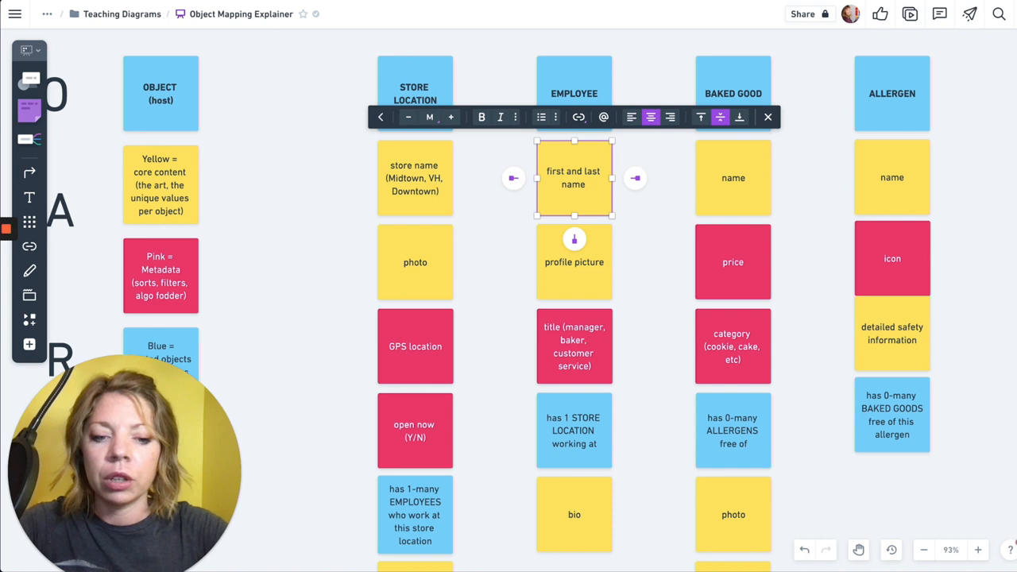
type("(Sophia Prater")
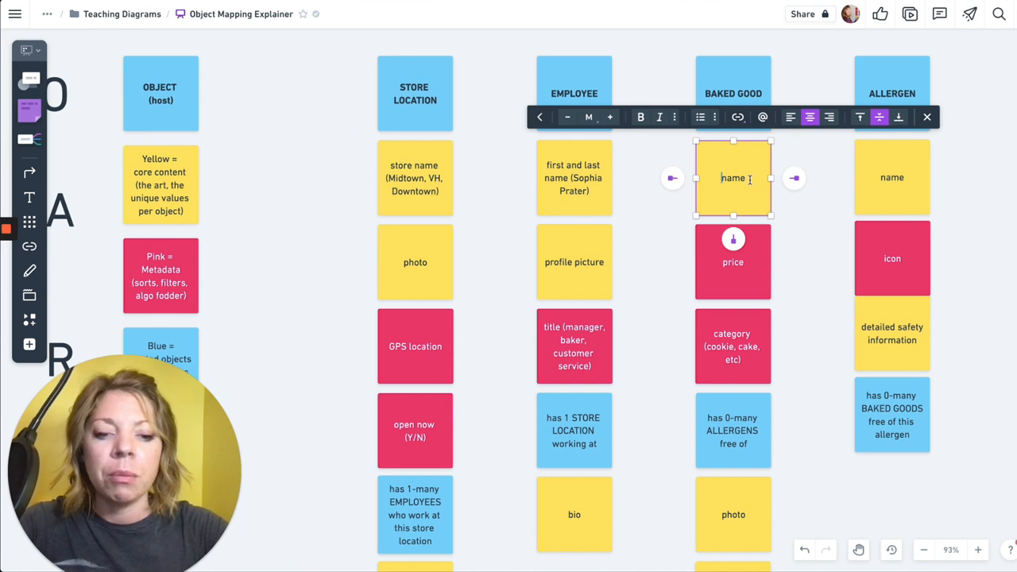
type("(Wal")
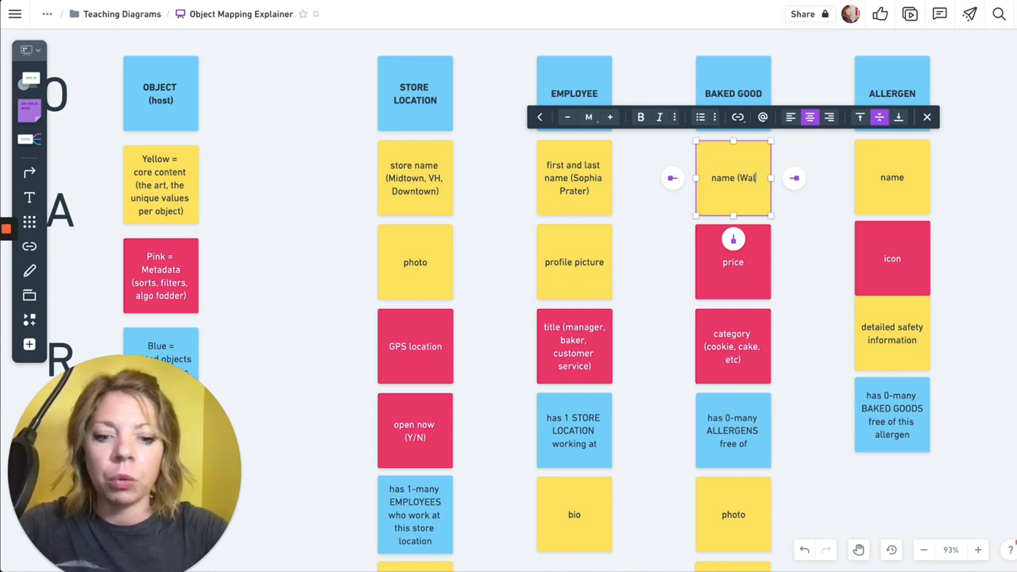
type("nut Choco Chip")
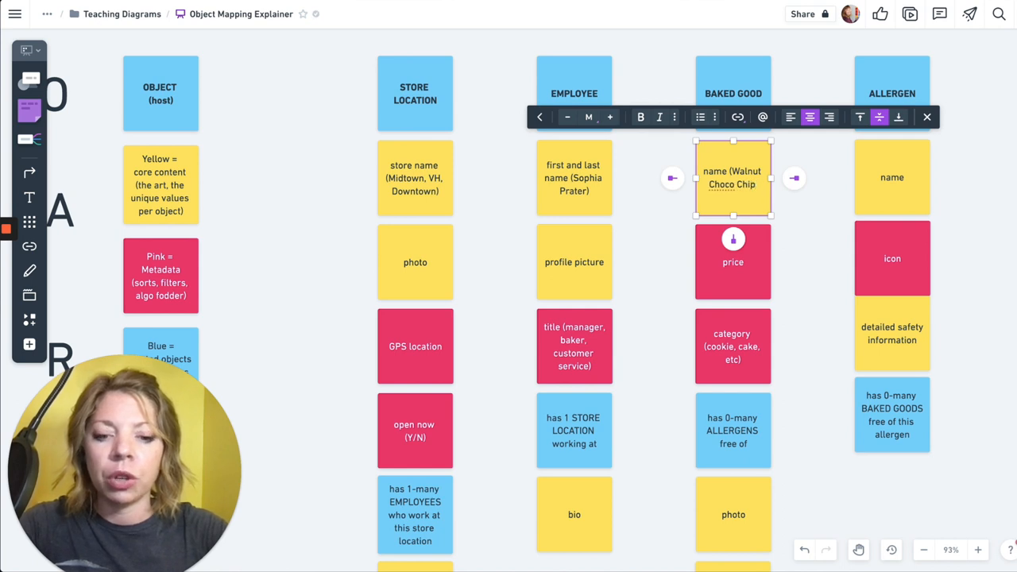
type("Cookies")
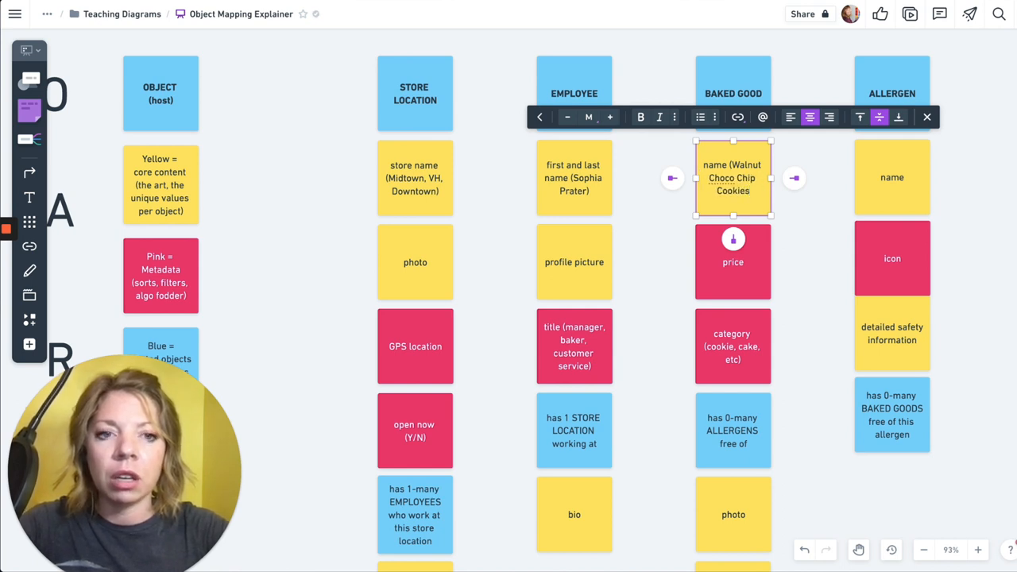
type(", GF")
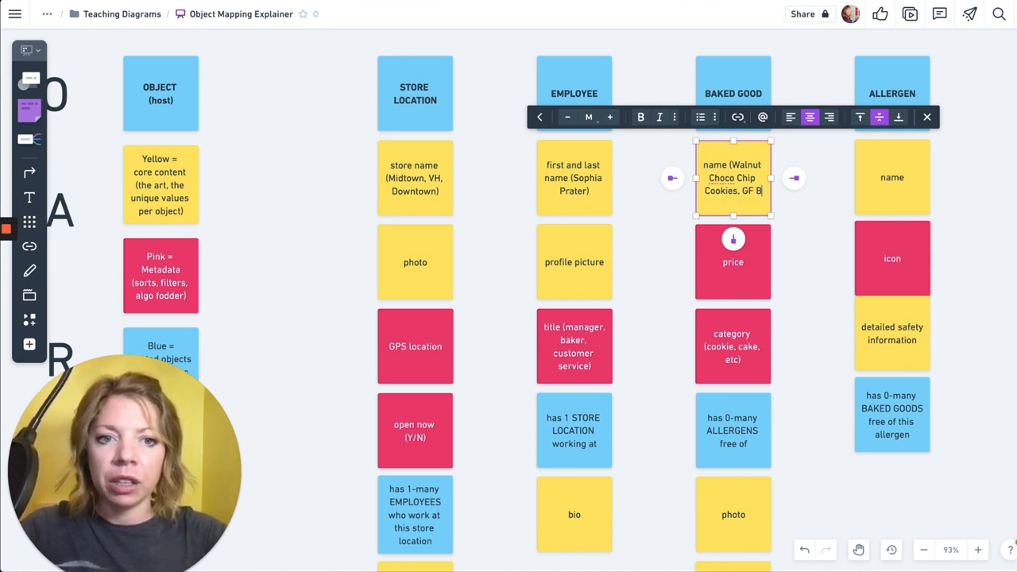
type("Bear Claw")
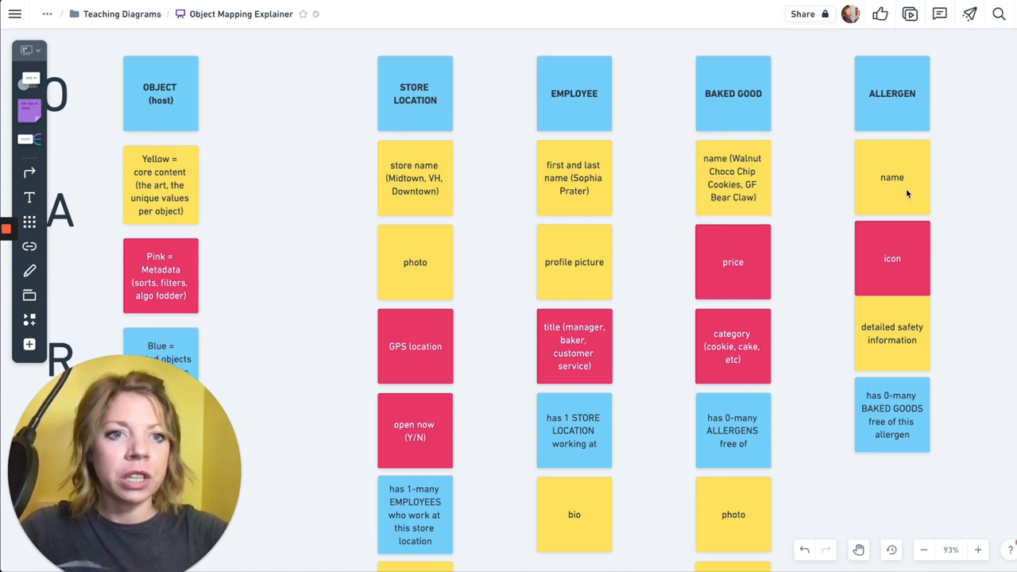
Add example values (dairy, peanut, gluten) to the allergen name note and finish editing
double_click(892, 178)
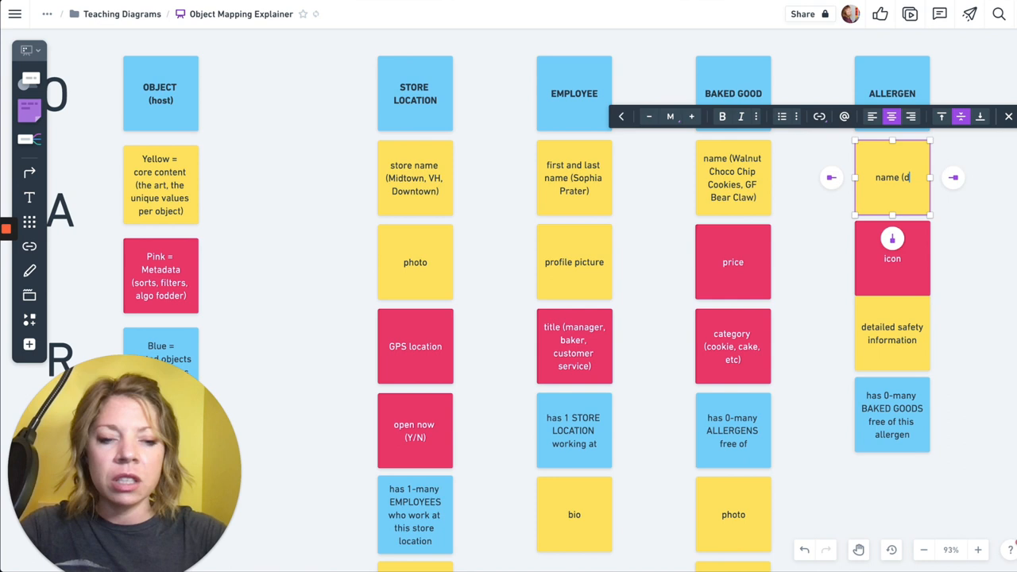
type("airy, pea")
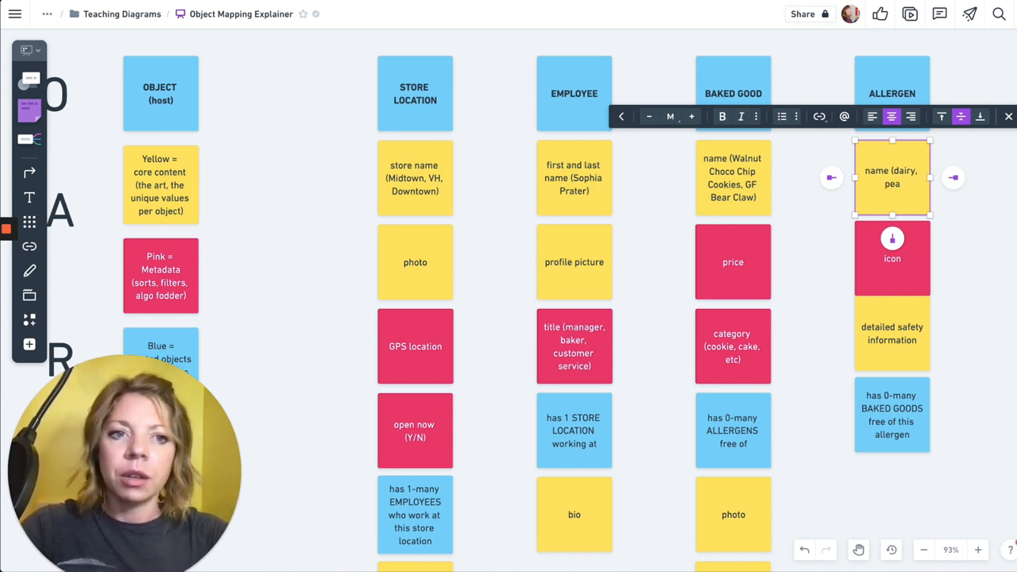
type("nut")
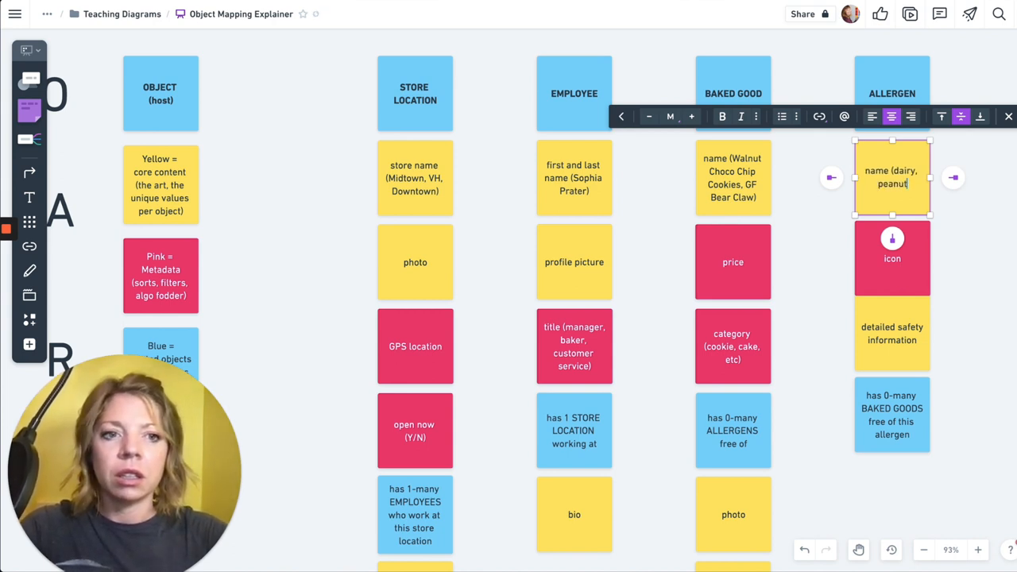
type(", wh")
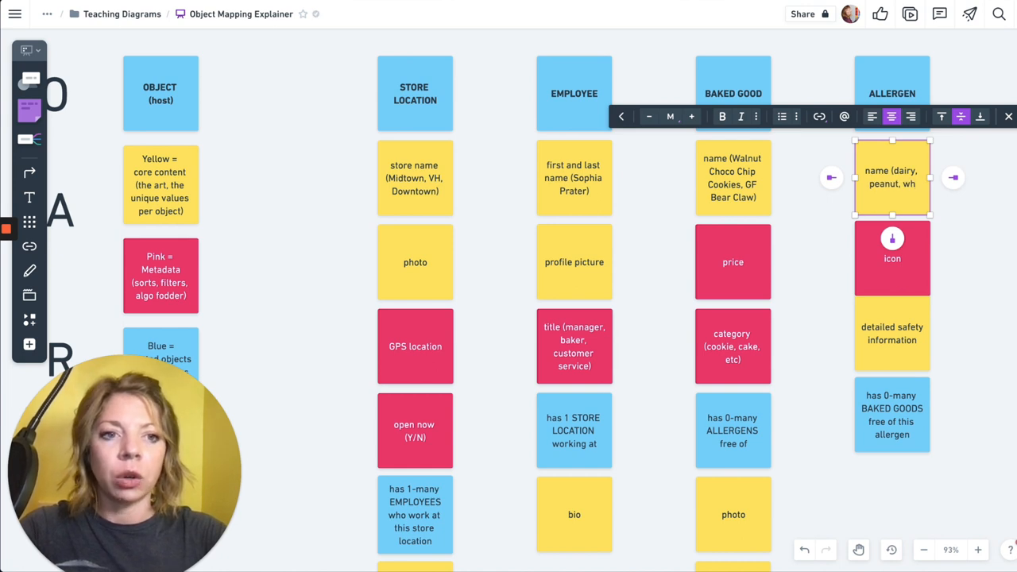
type("gluten)")
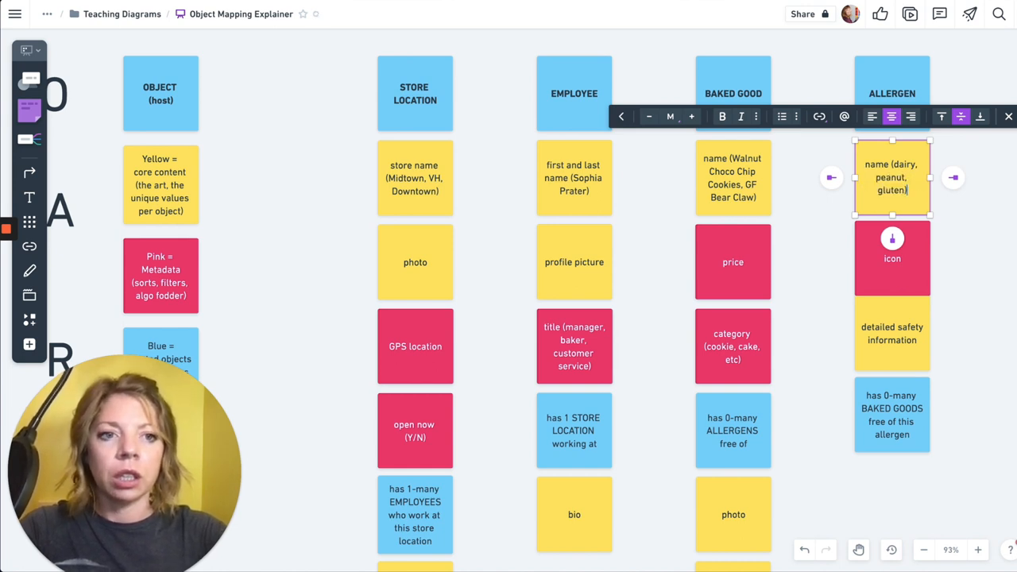
left_click(769, 149)
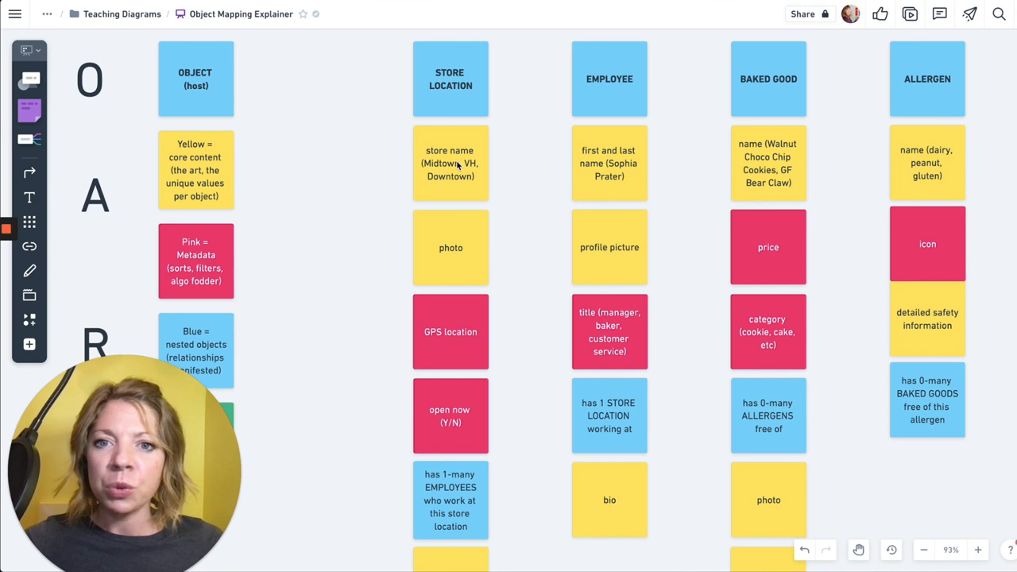
scroll("down", 3)
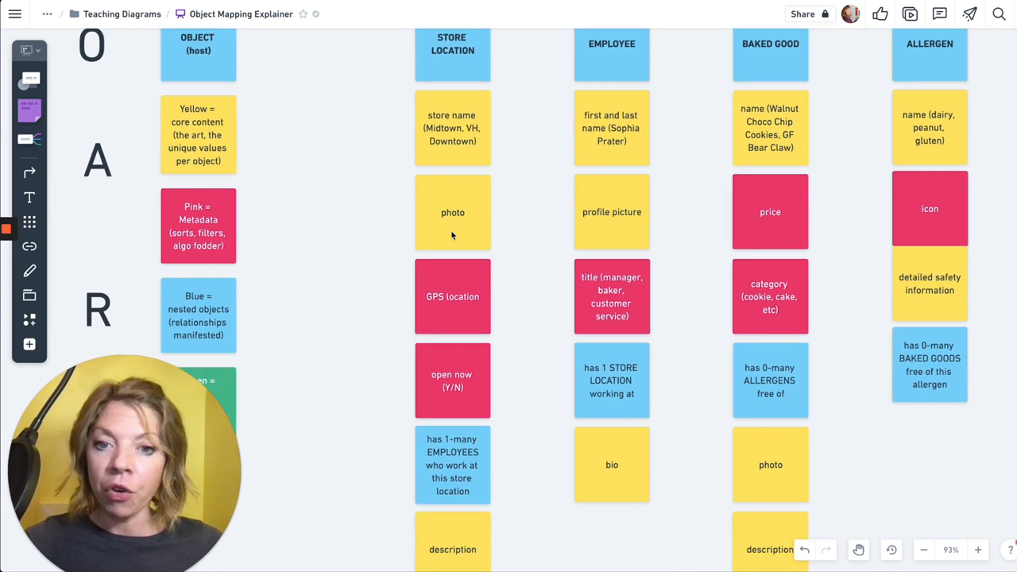
left_click(451, 297)
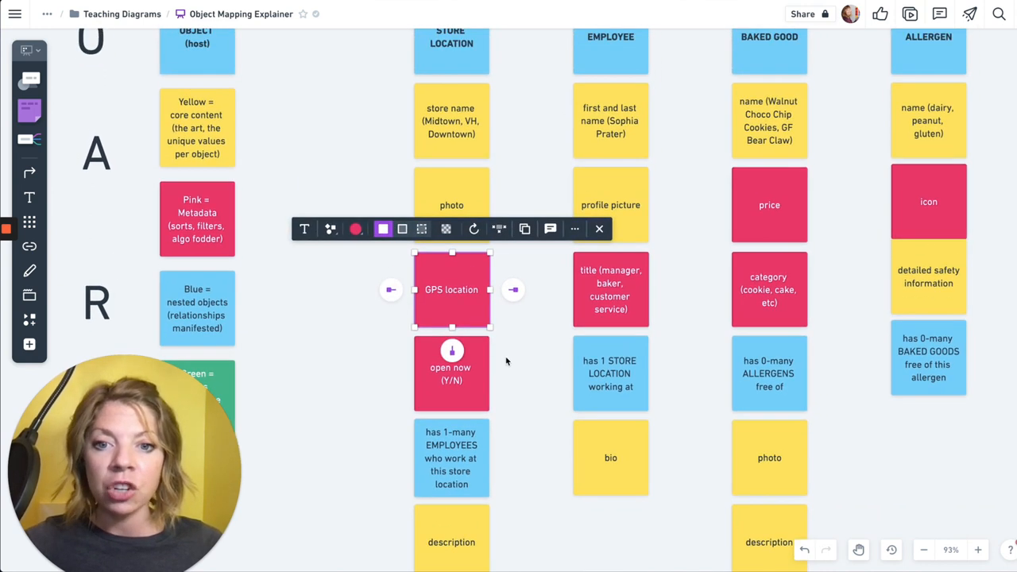
left_click(507, 362)
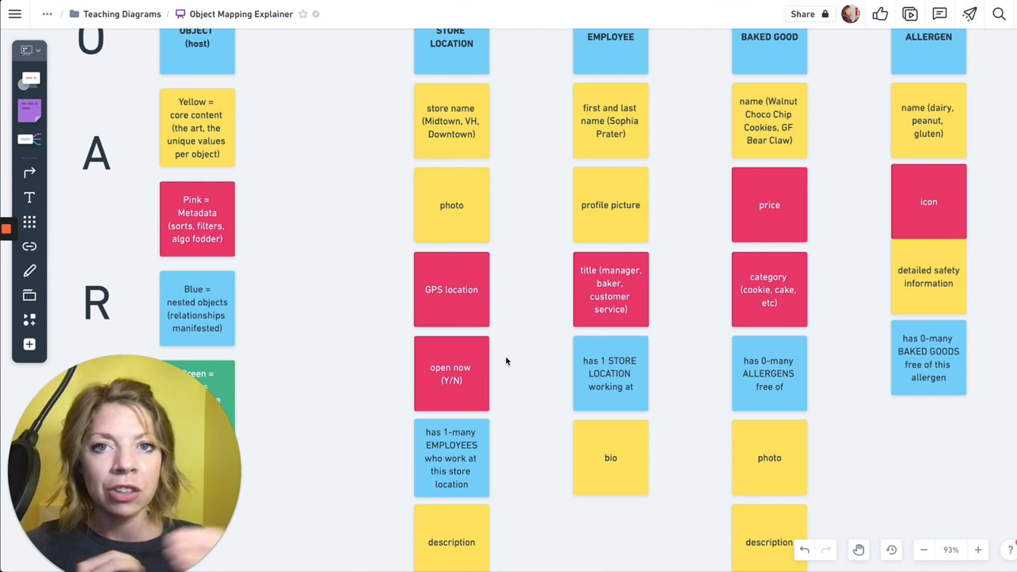
mouse_move(477, 368)
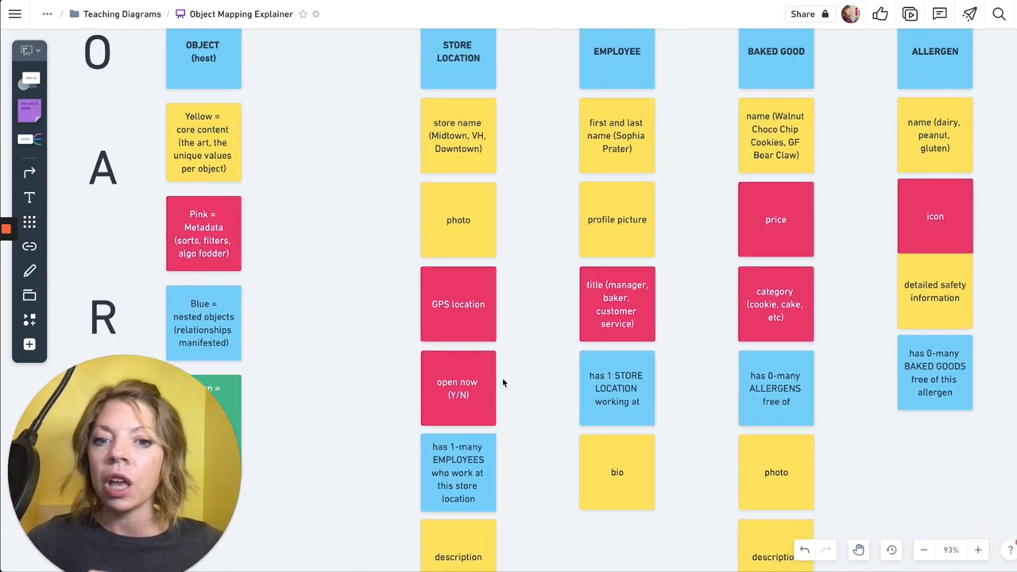
left_click(457, 474)
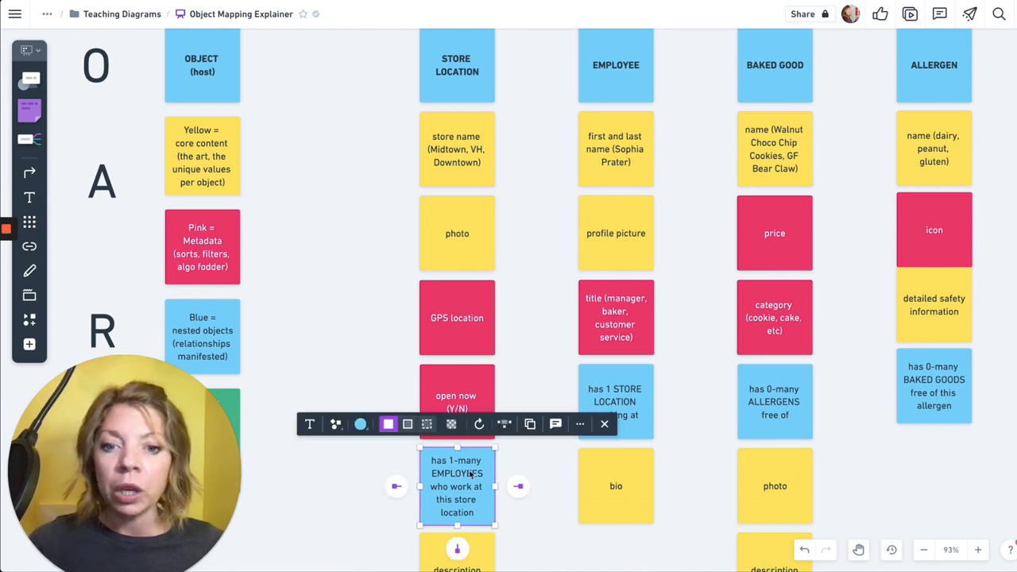
mouse_move(457, 119)
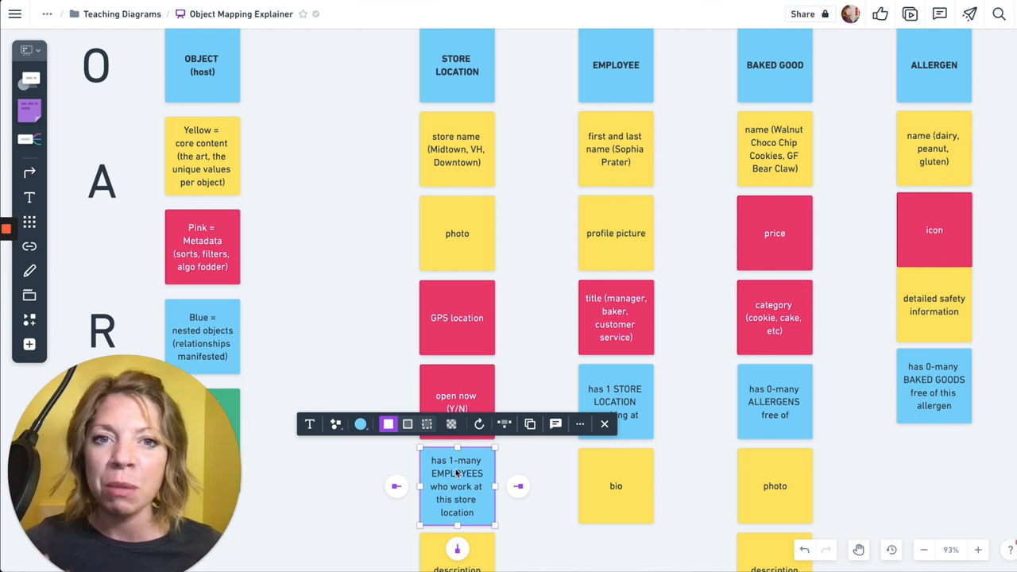
scroll("down", 3)
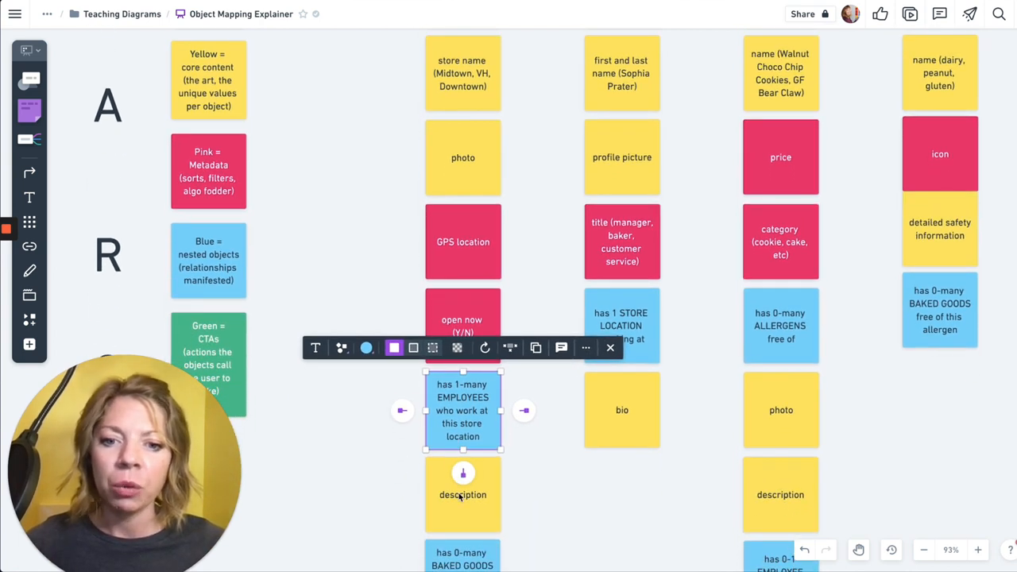
scroll("down", 3)
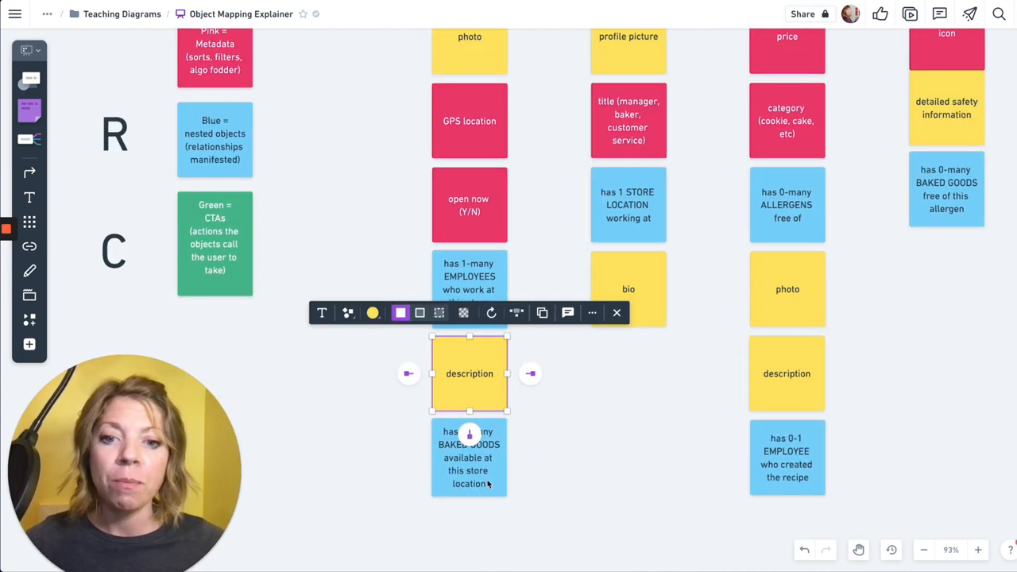
scroll("down", 3)
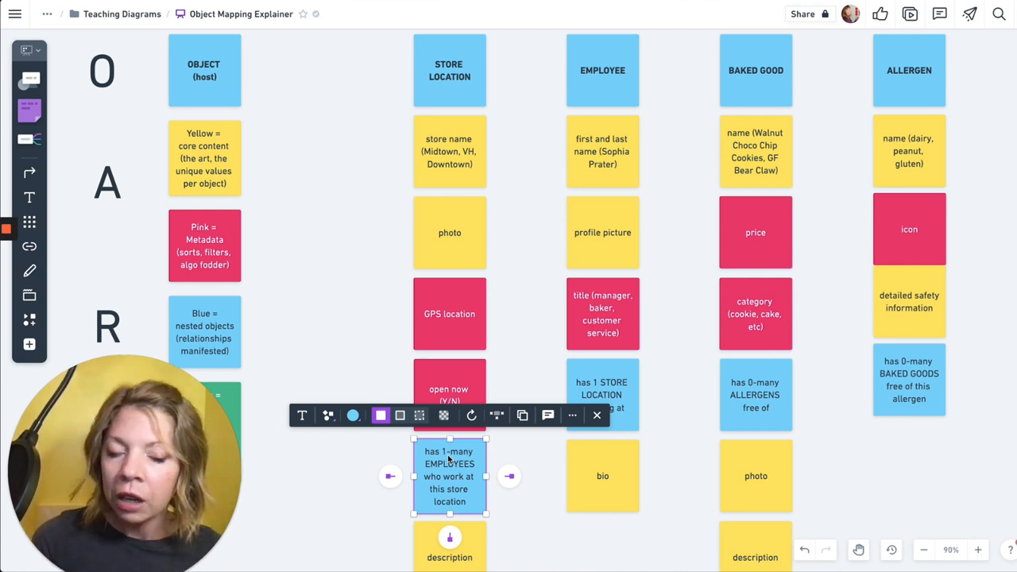
mouse_move(652, 91)
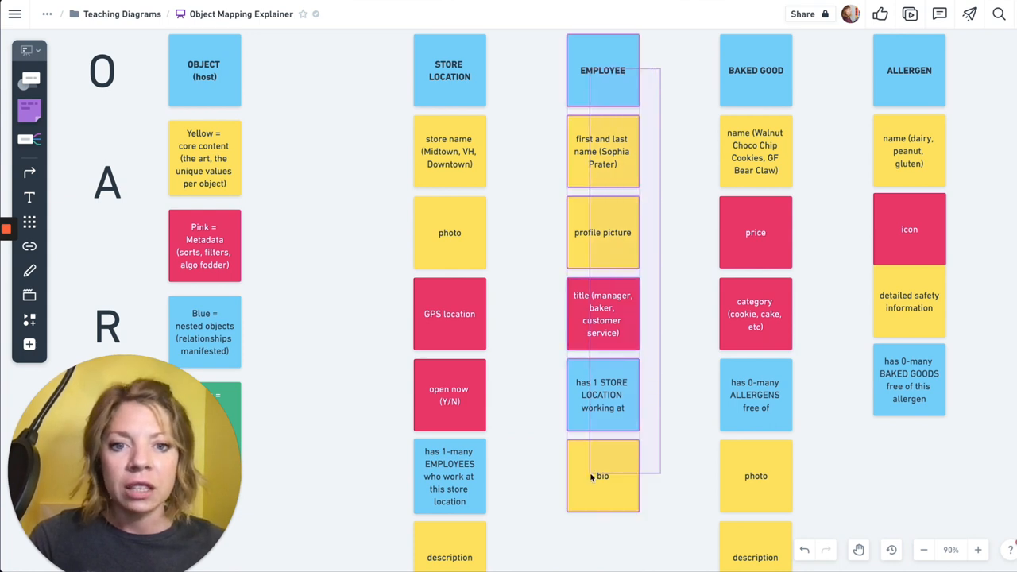
left_click(697, 242)
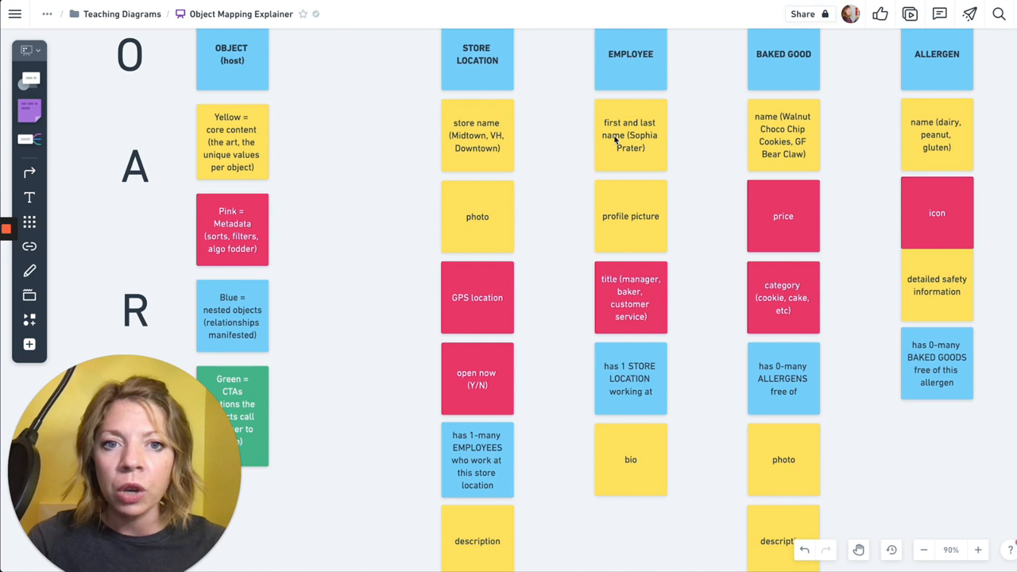
left_click(629, 135)
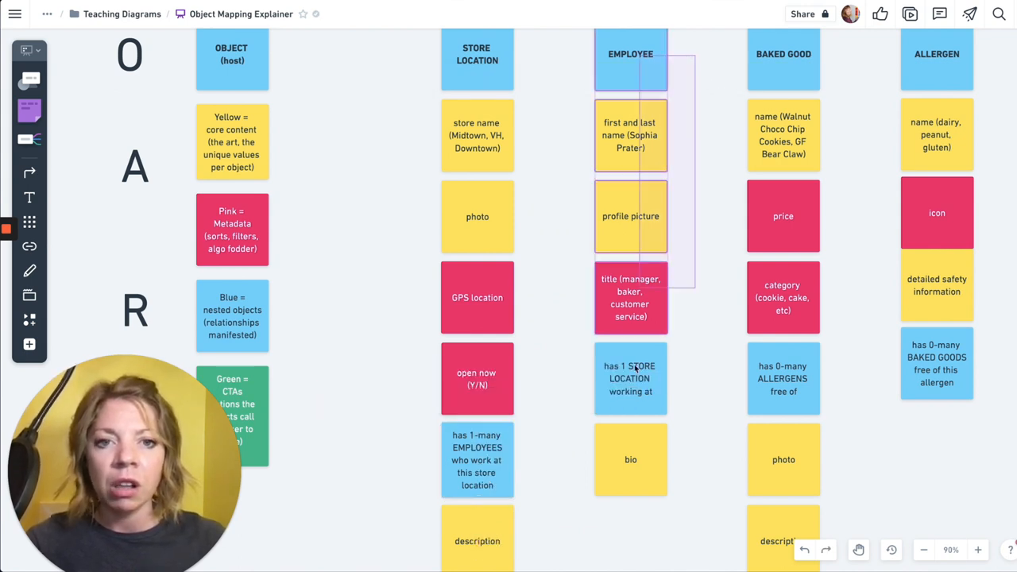
left_click(629, 459)
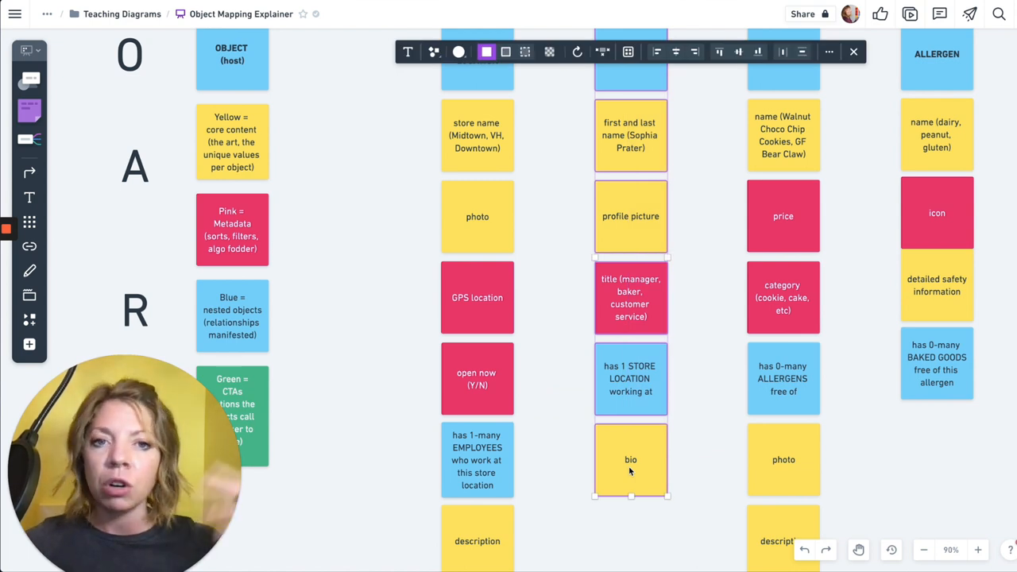
scroll("up", 3)
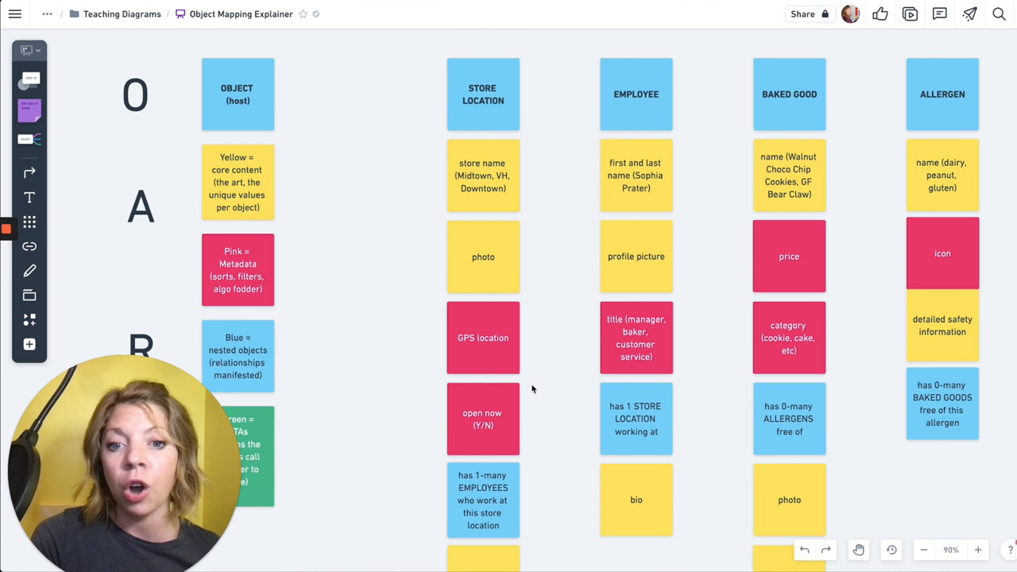
mouse_move(496, 500)
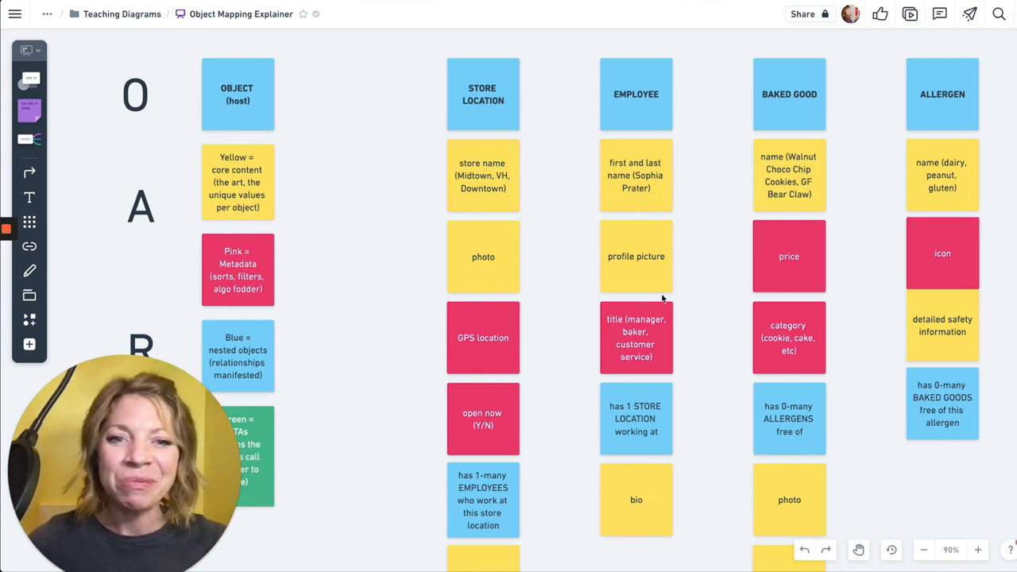
scroll("up", 3)
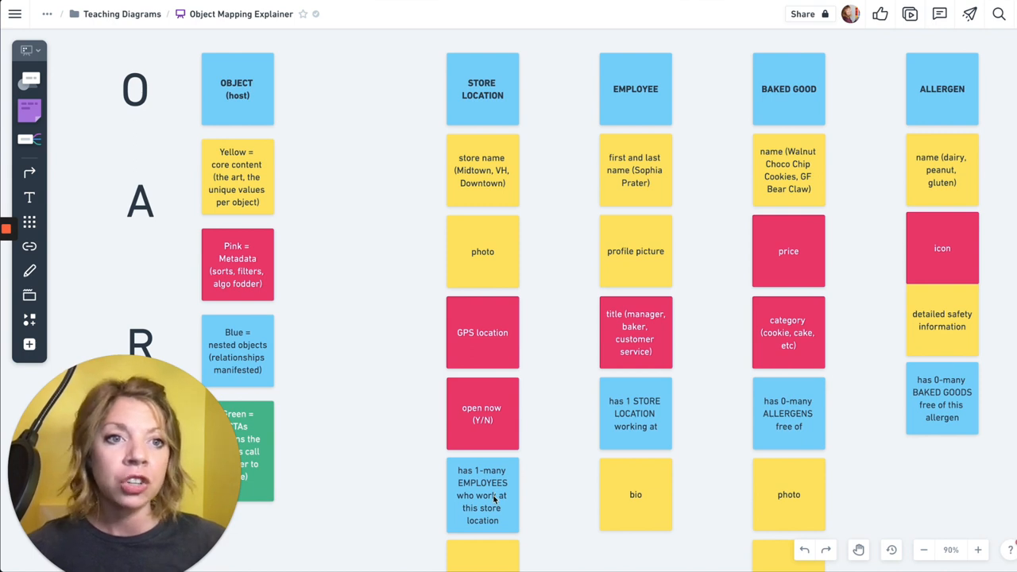
scroll("down", 3)
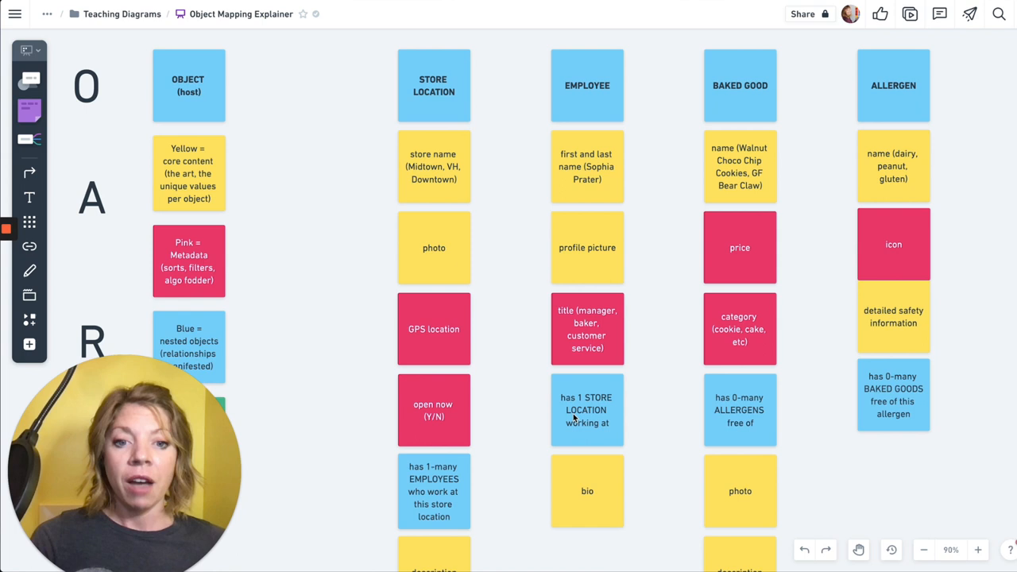
left_click(588, 410)
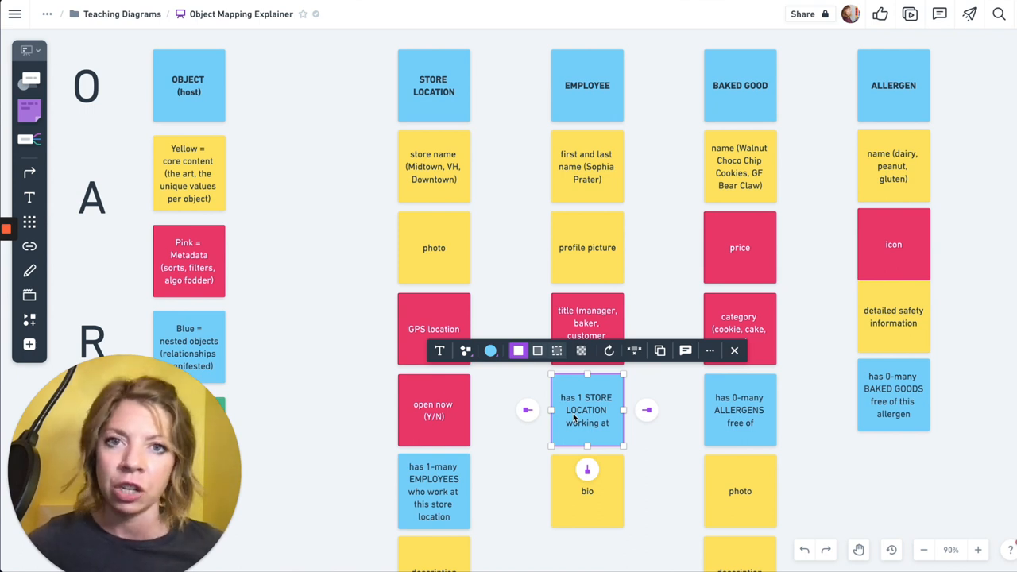
mouse_move(577, 511)
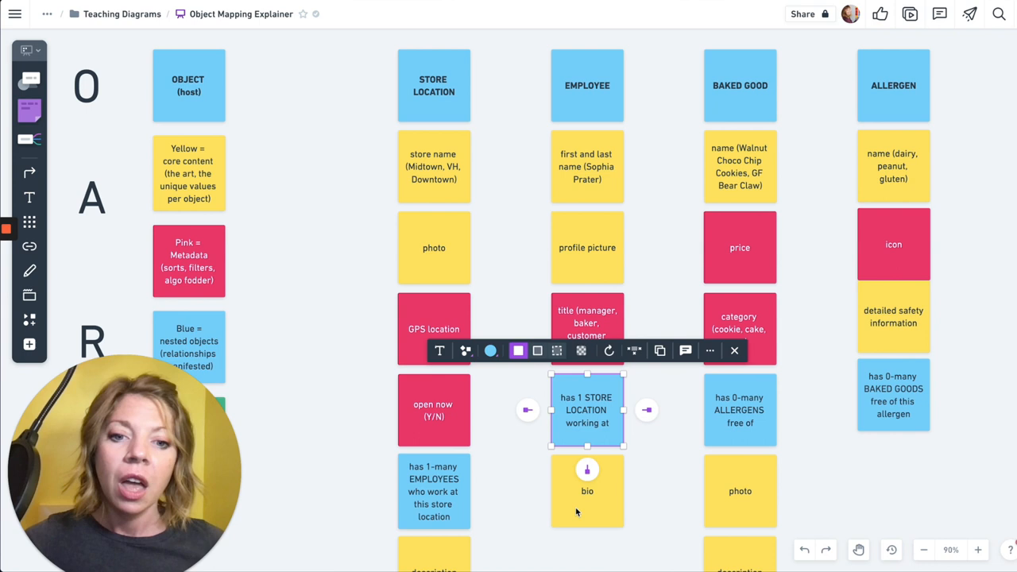
left_click(670, 286)
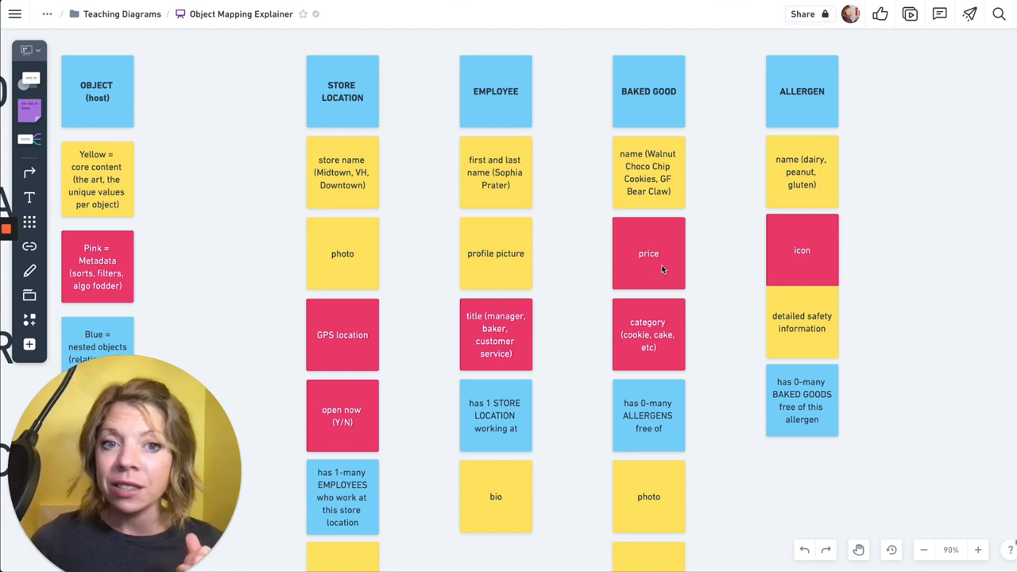
left_click(649, 253)
type(" per u")
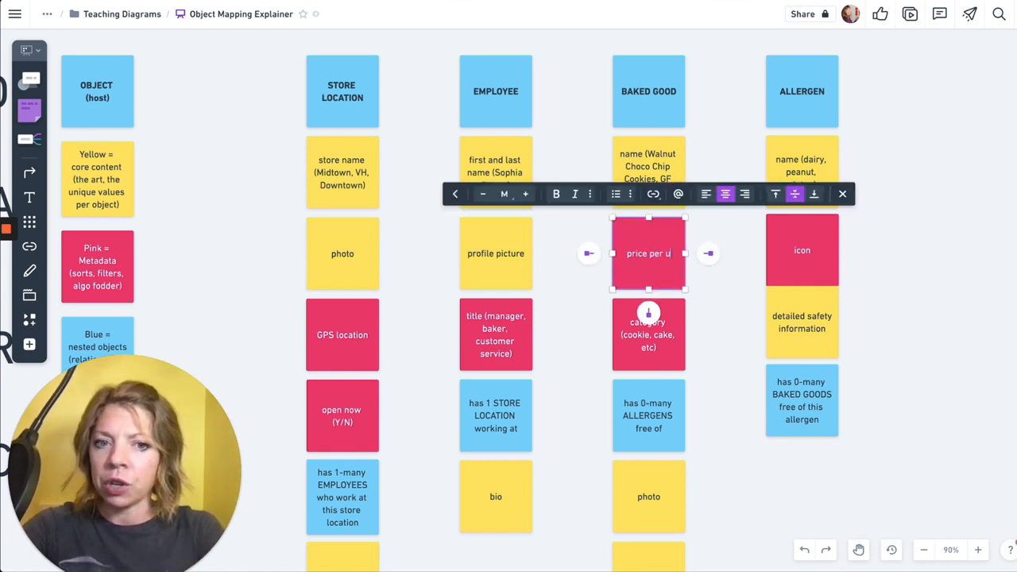
Finish 'price per unit' and retype the copied pink note as 'unit (piece, oz, slice)'
type("nit")
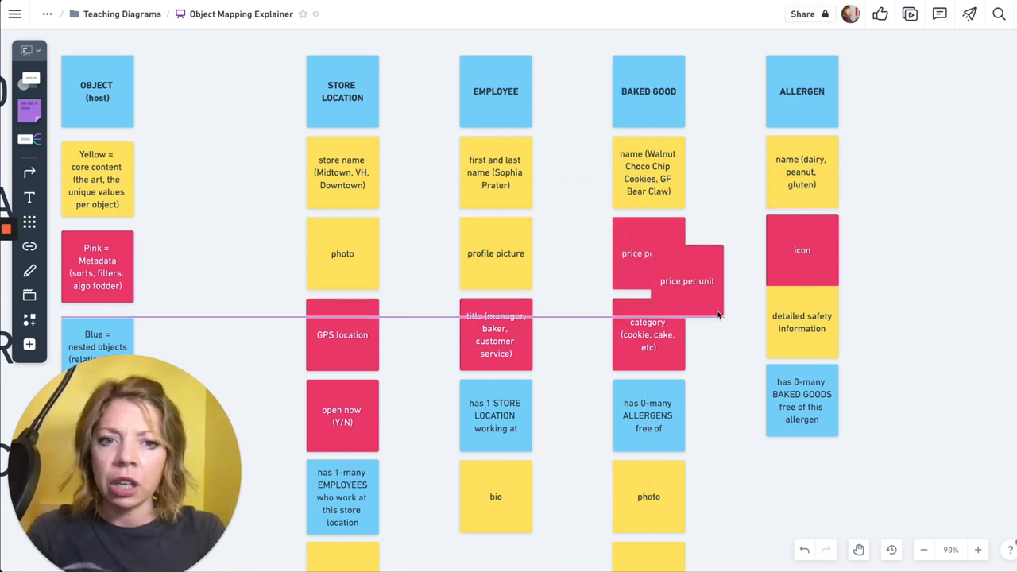
double_click(686, 281)
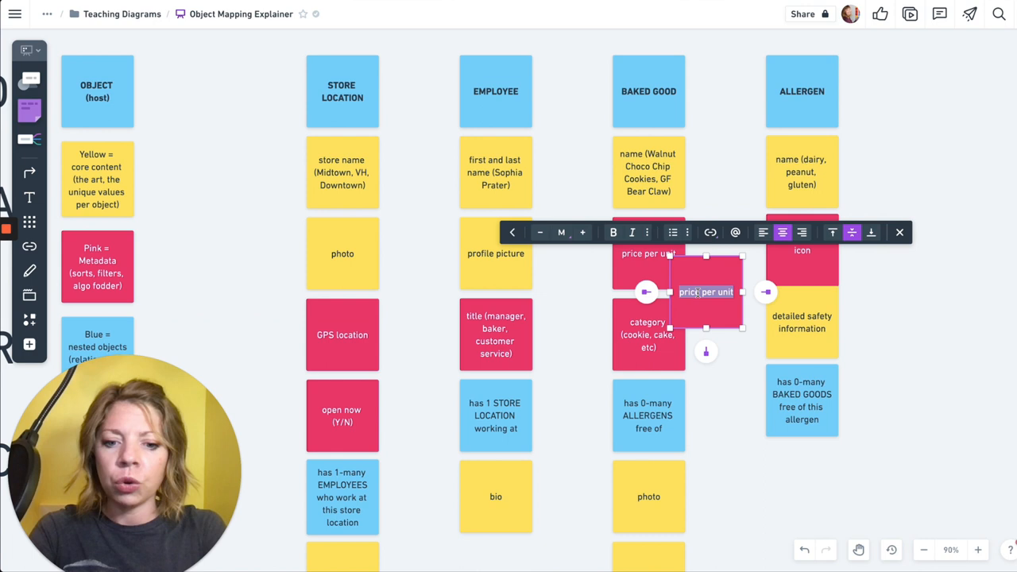
type("unit (")
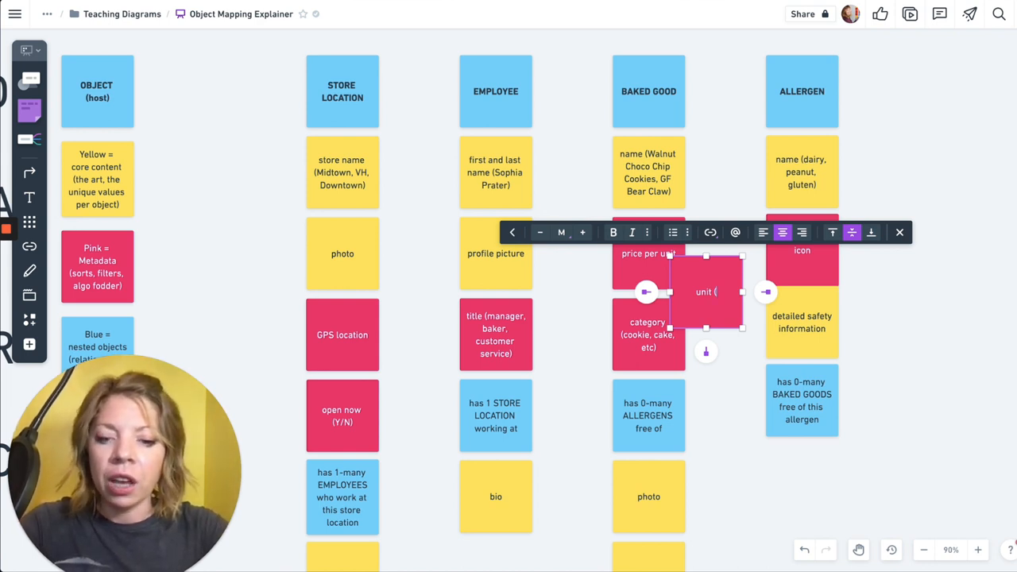
type("piece,")
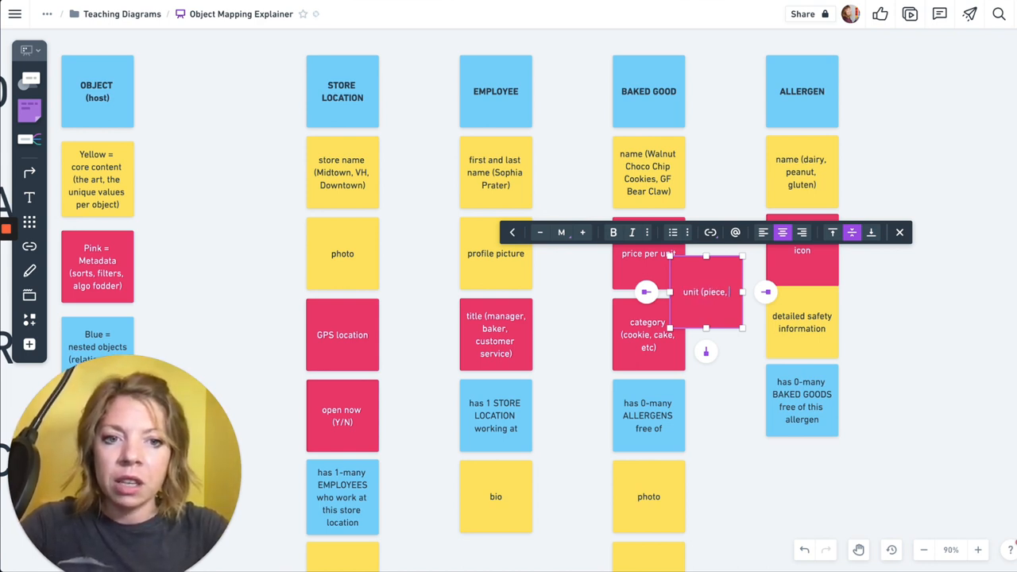
type("oz,")
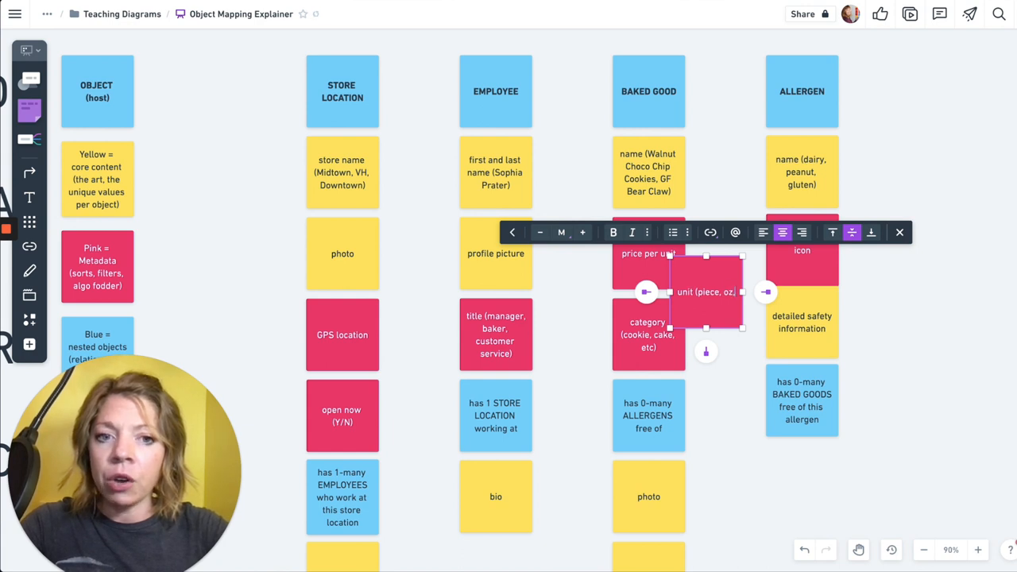
type("slice")
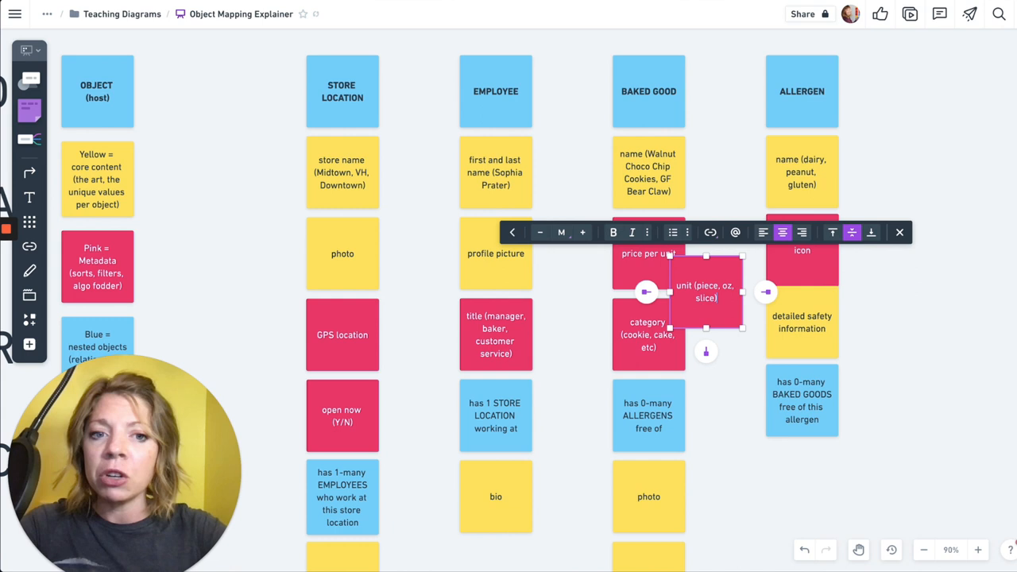
left_click(711, 146)
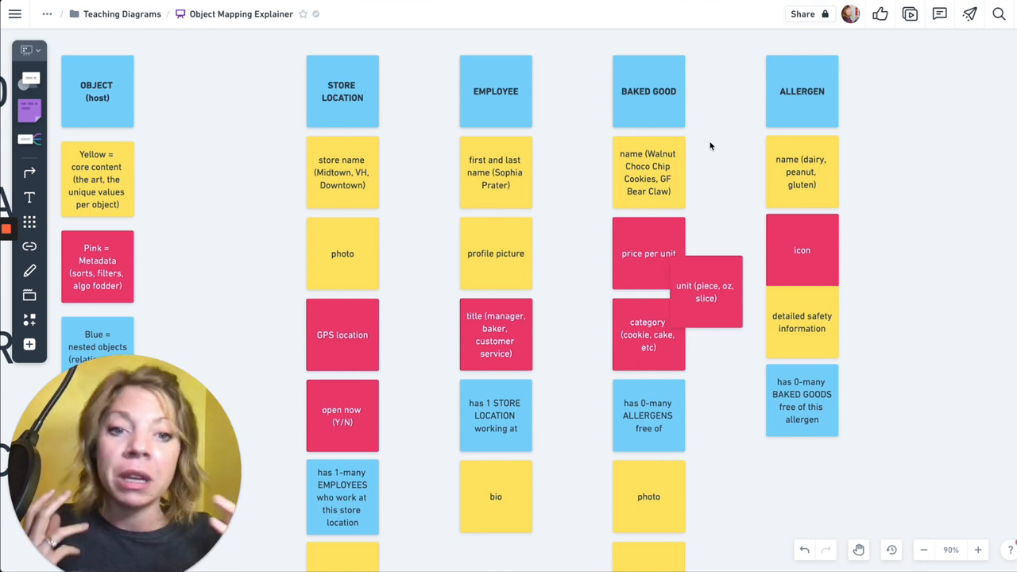
left_click(648, 333)
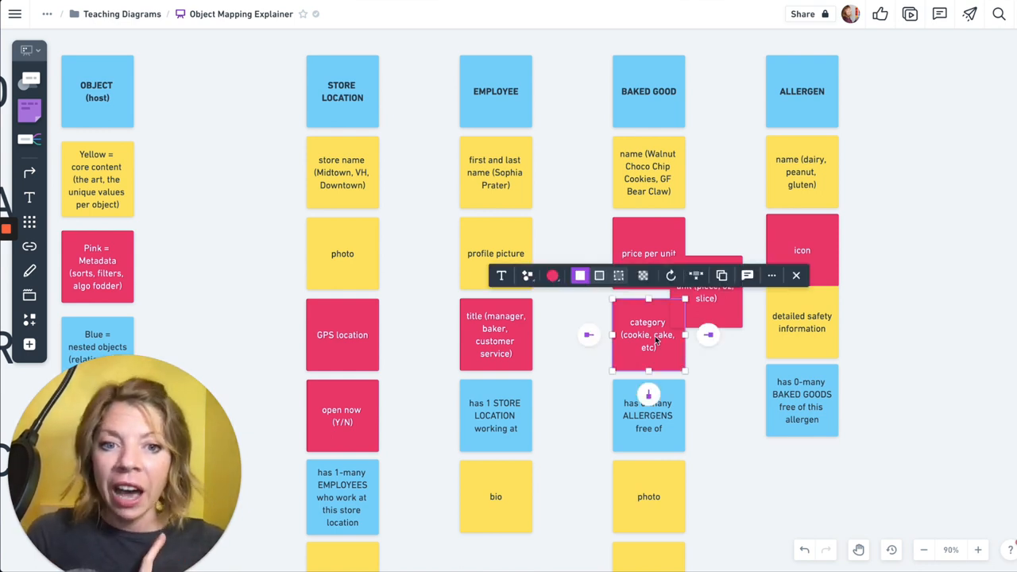
scroll("up", 3)
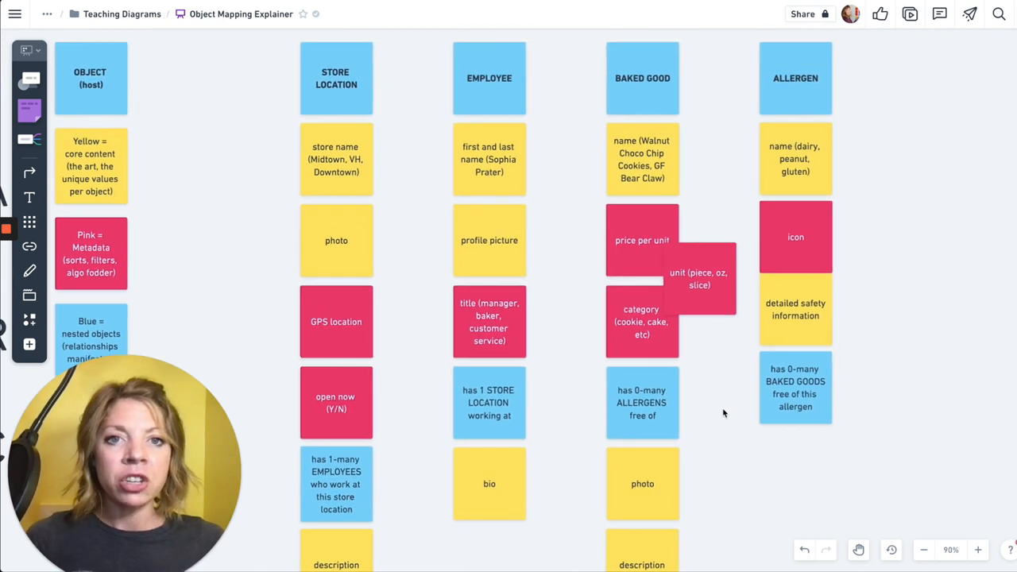
left_click(641, 400)
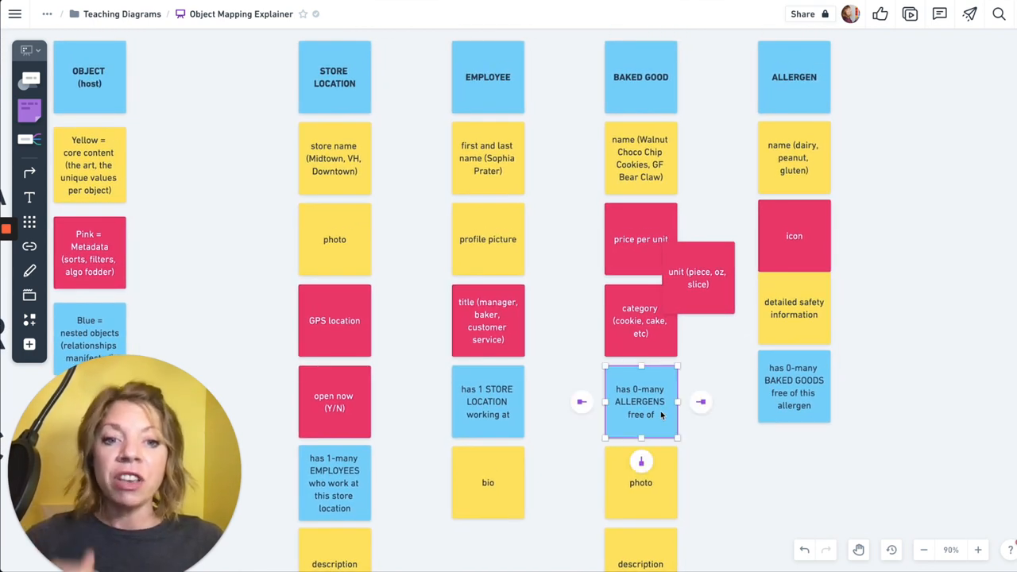
left_click(641, 400)
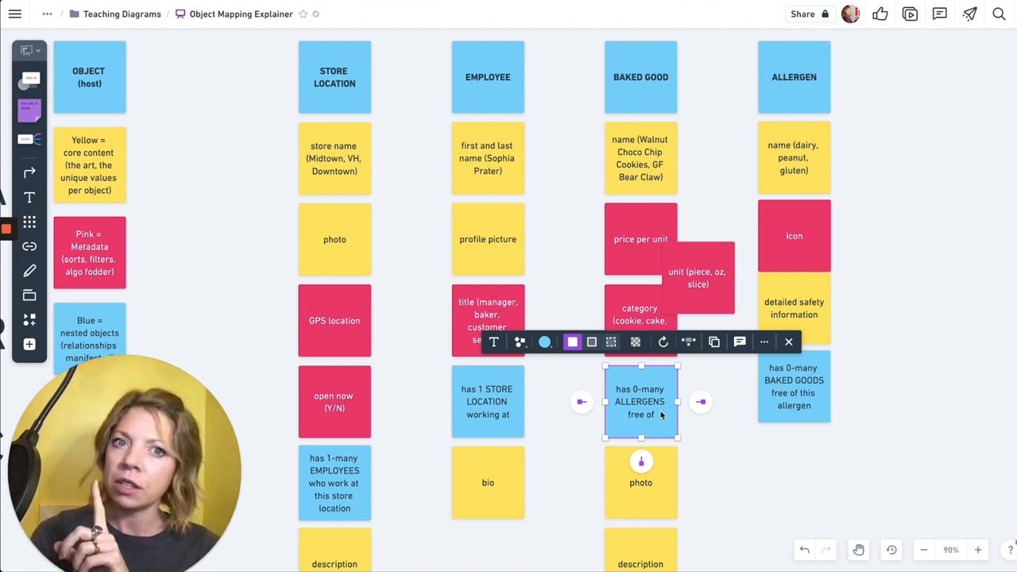
left_click(836, 173)
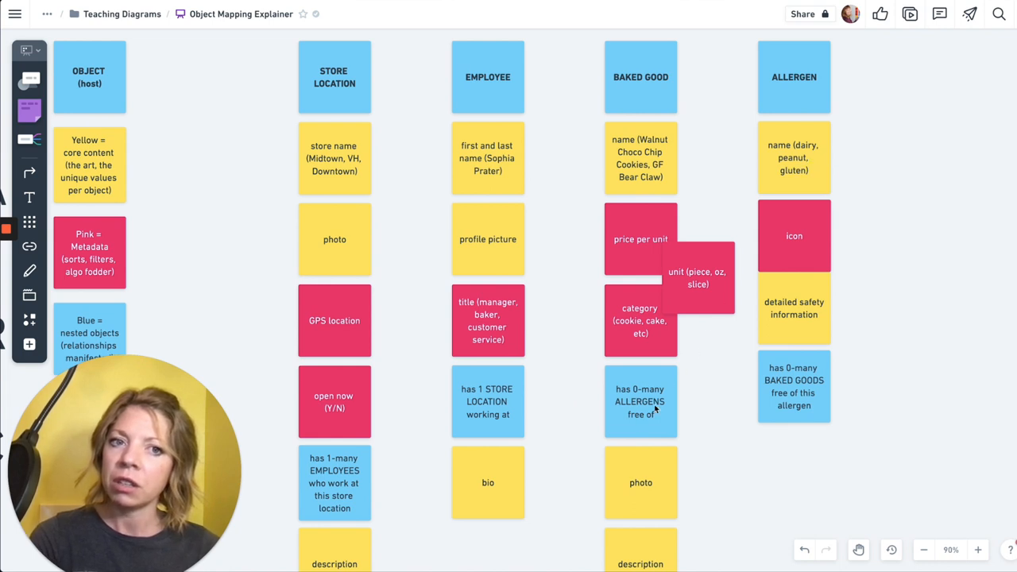
left_click(794, 158)
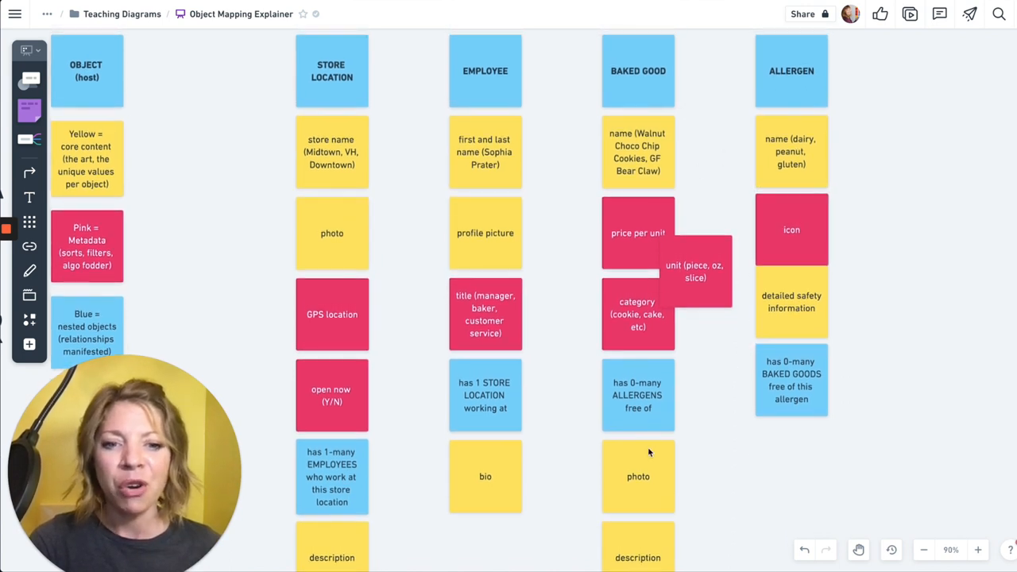
scroll("down", 3)
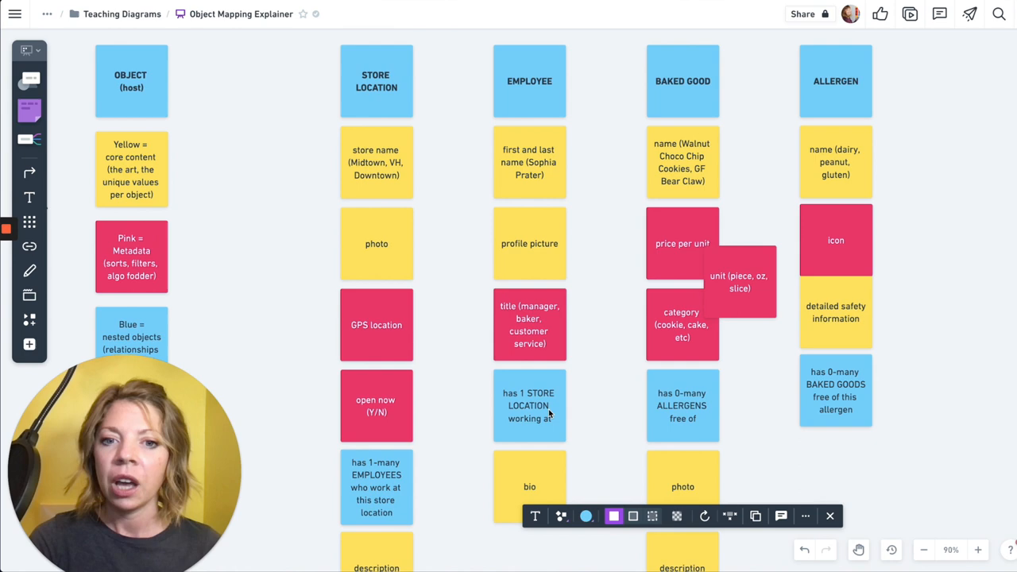
Copy the blue '1 STORE LOCATION' relationship note below the bio note in the Employee column
scroll("down", 3)
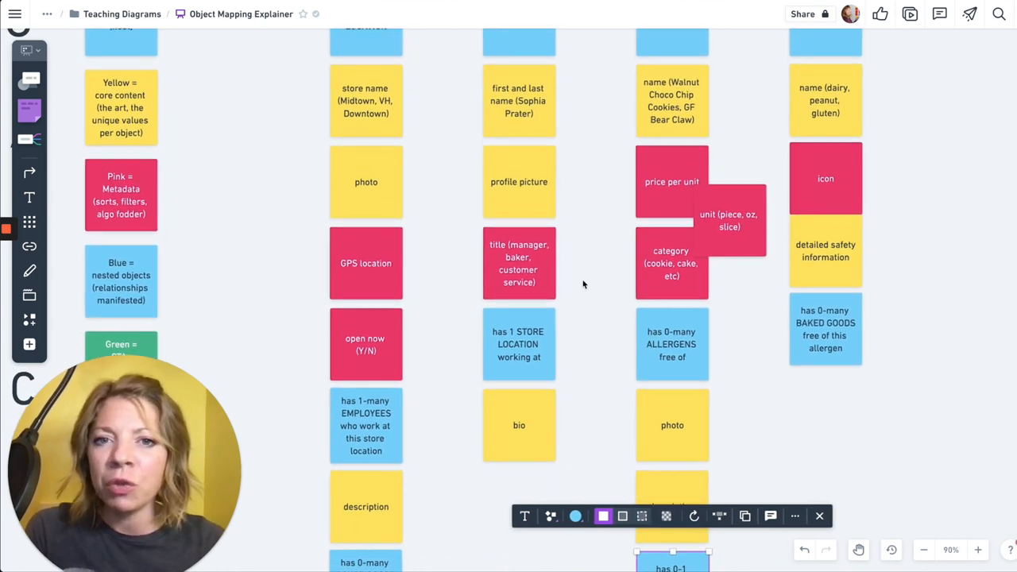
left_click(518, 343)
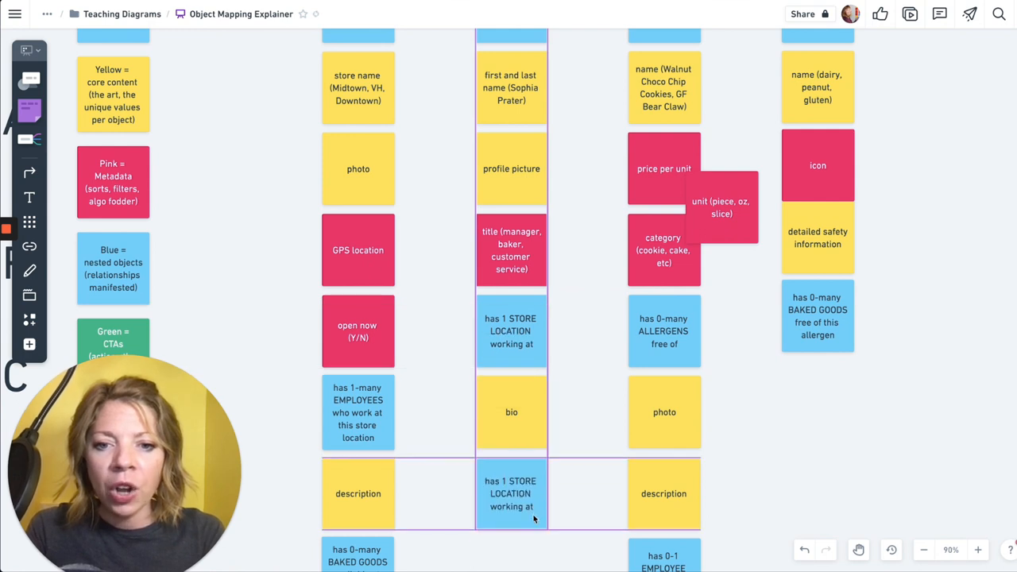
left_click(512, 493)
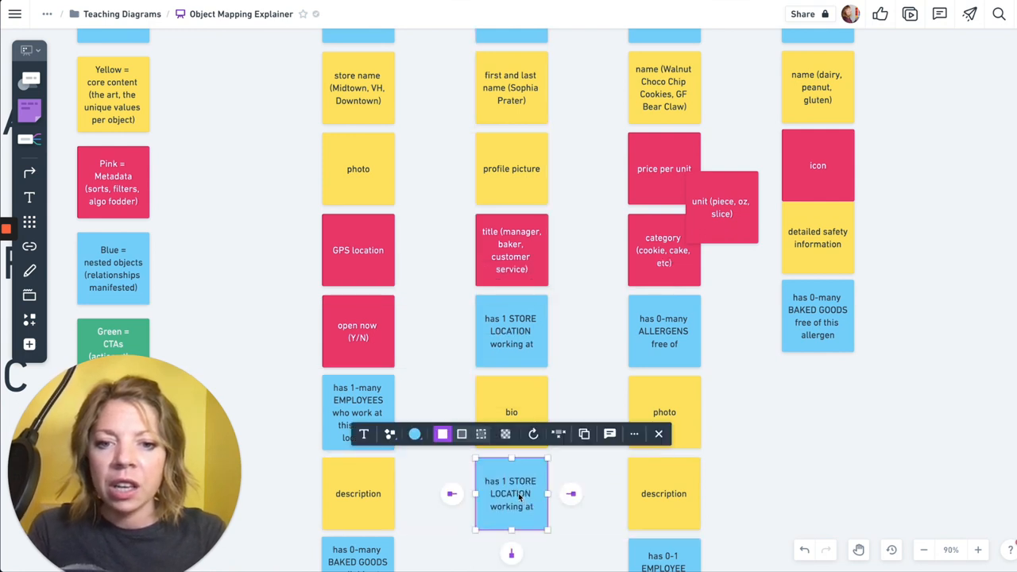
double_click(512, 493)
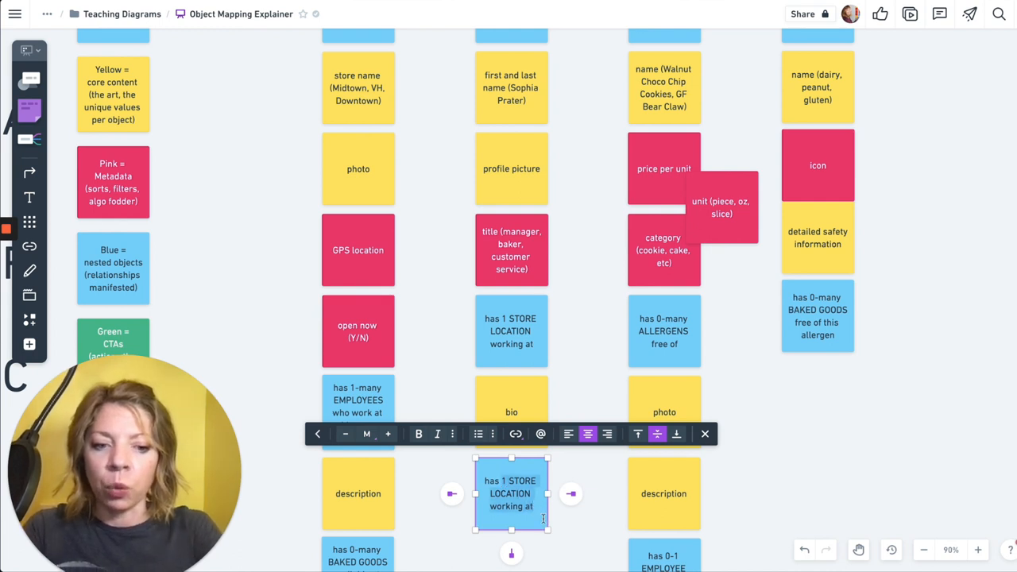
Retype the copy as 'has 0-many BAKED GOODS created by' the employee
type("has 0-man")
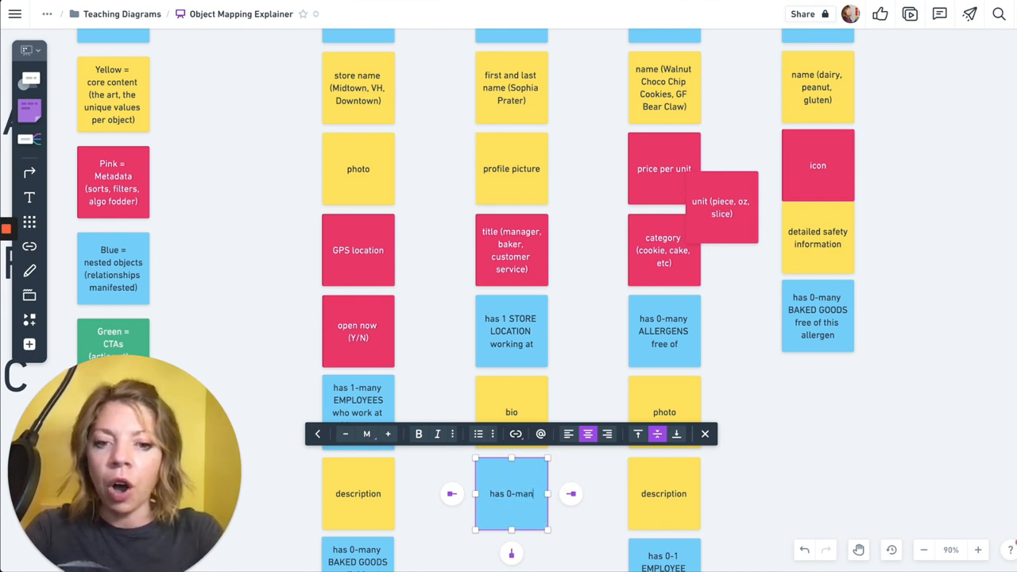
type("y")
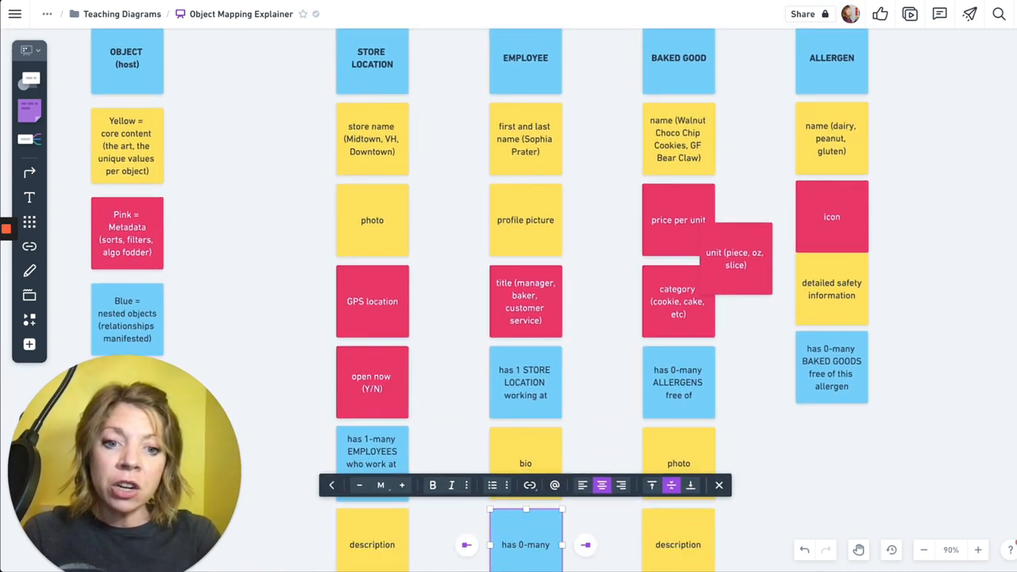
scroll("down", 3)
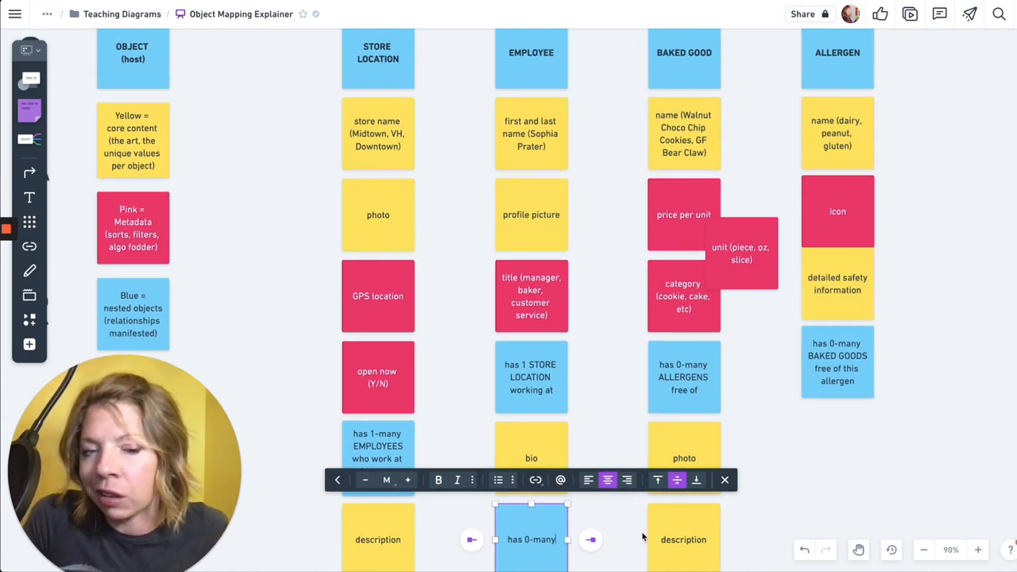
mouse_move(547, 108)
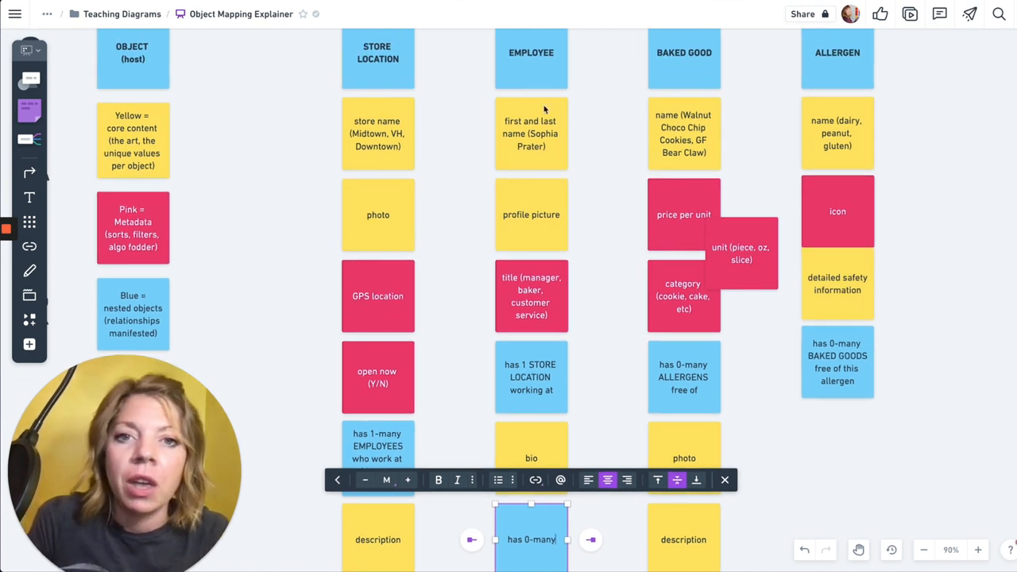
scroll("down", 3)
type(" BAKED GOODS")
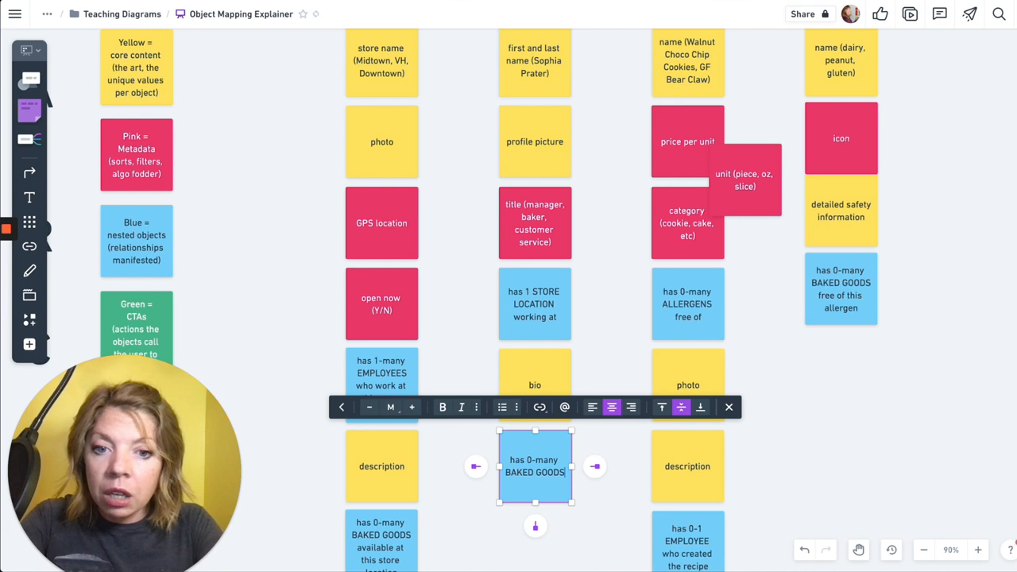
type("created by this")
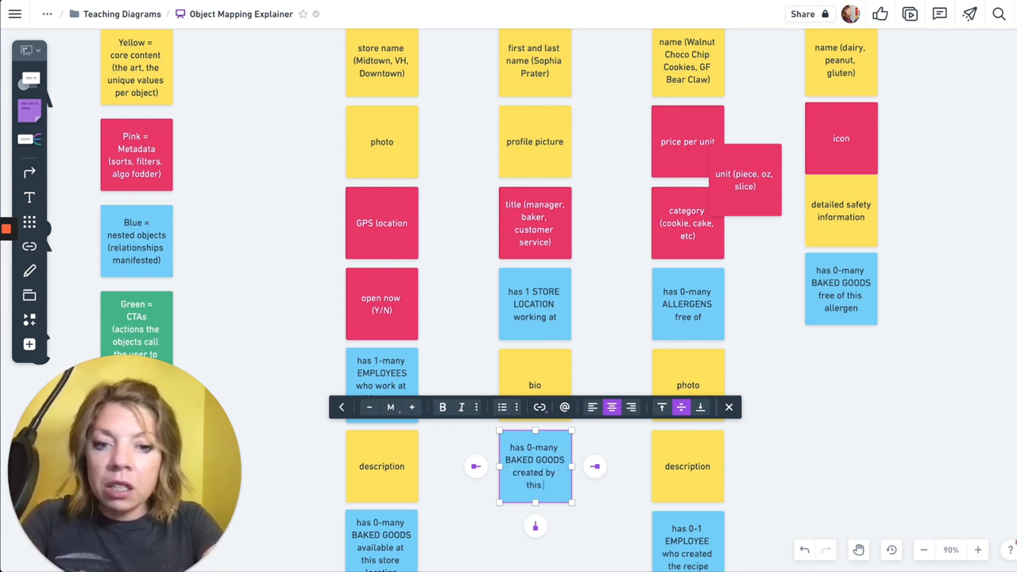
type("Employ")
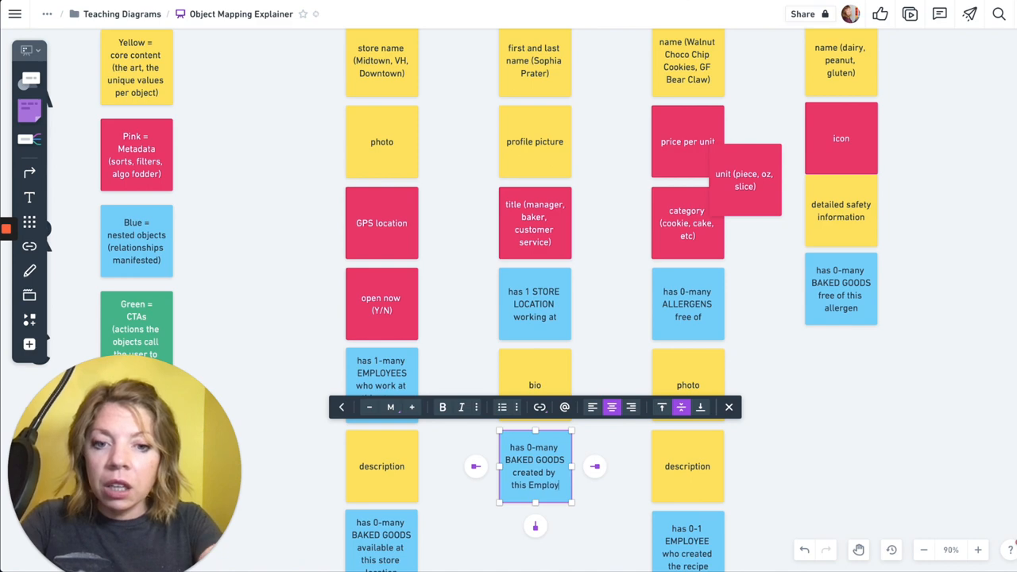
scroll("up", 3)
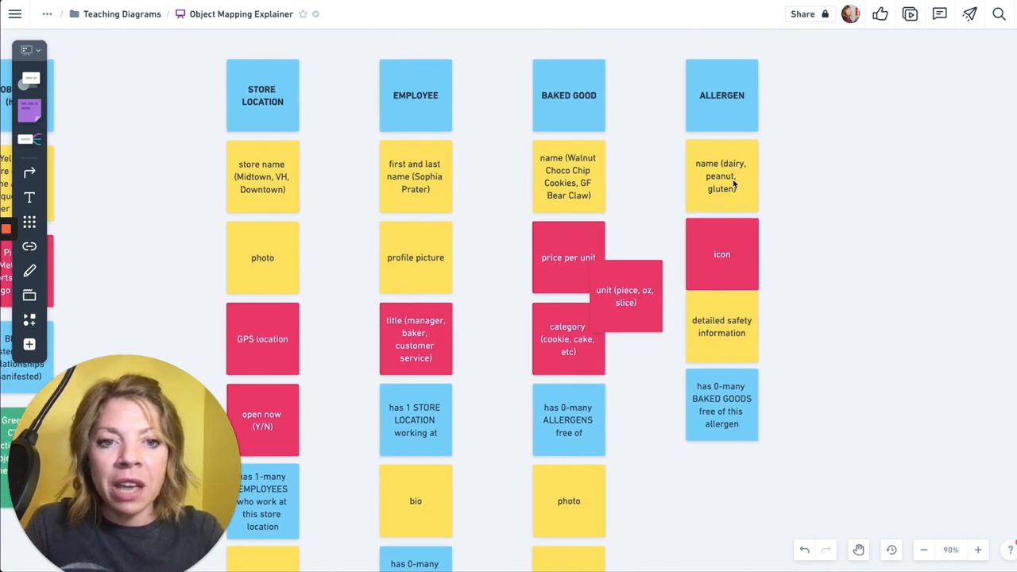
left_click(721, 325)
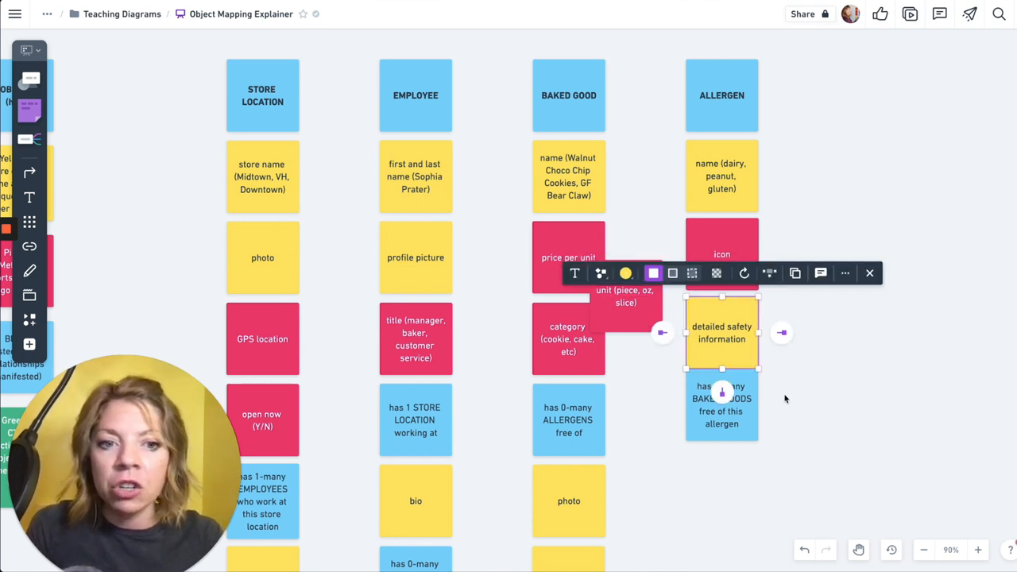
left_click_drag(722, 405, 721, 407)
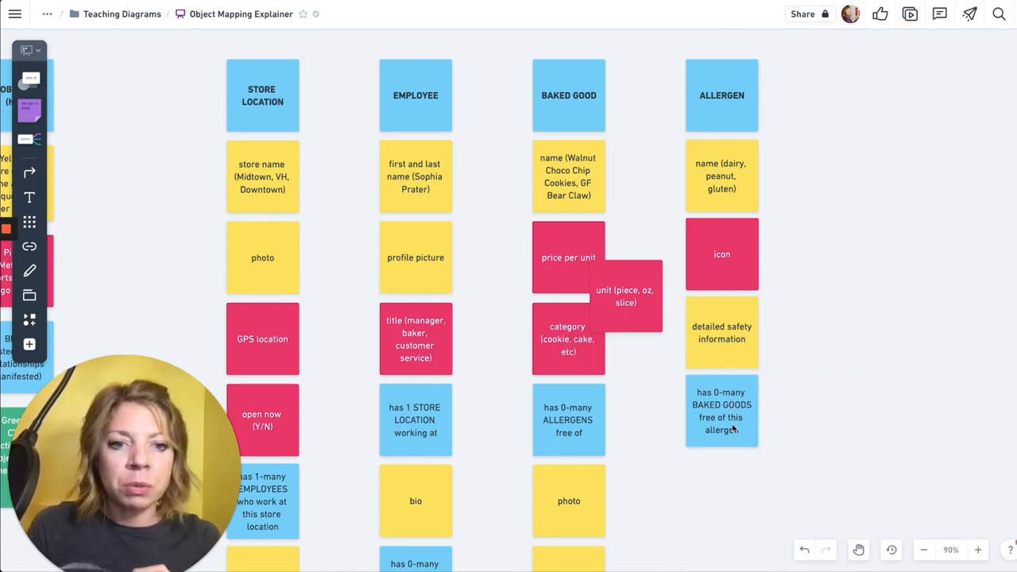
mouse_move(763, 483)
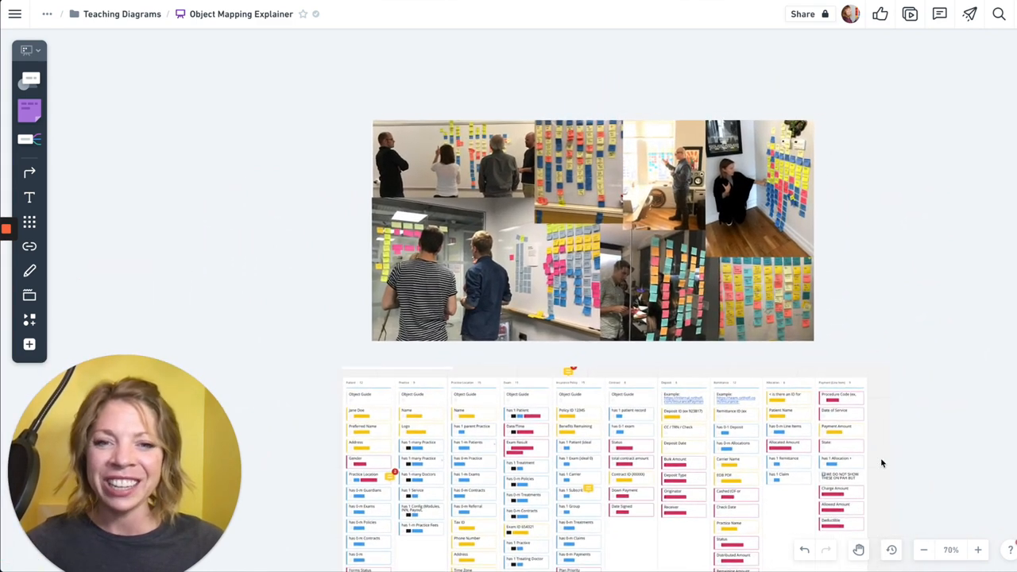
Scroll across the board to the workshop photos and the large completed object map
scroll("down", 3)
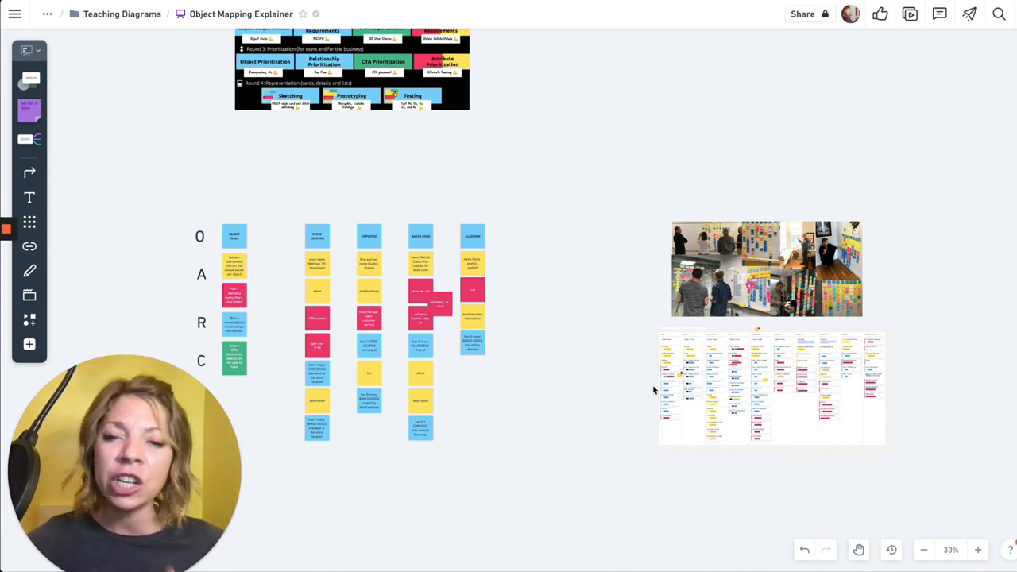
Zoom out and bring the Rounds 1–4 process chart at the top of the board into view
scroll("down", 3)
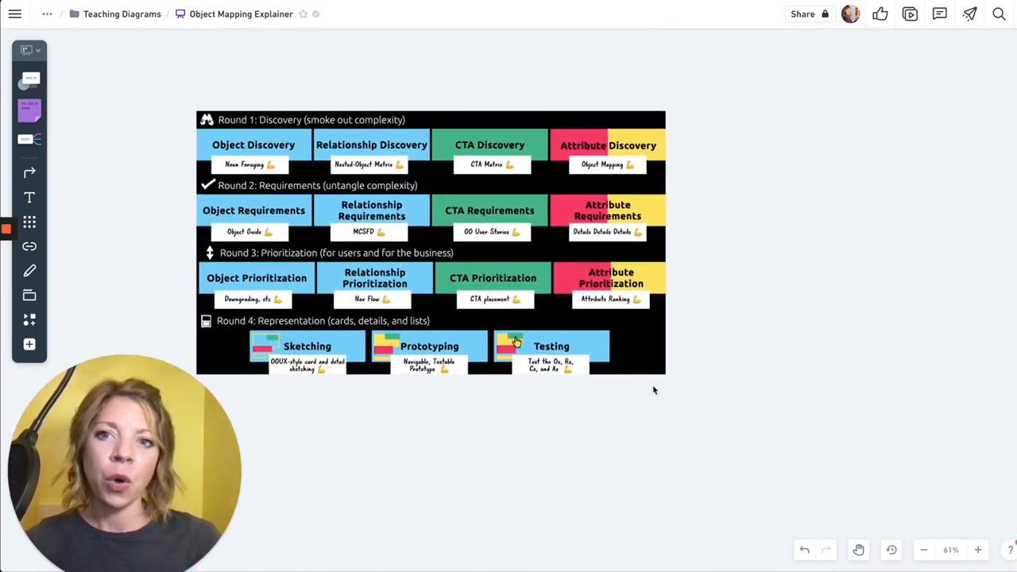
left_click(979, 549)
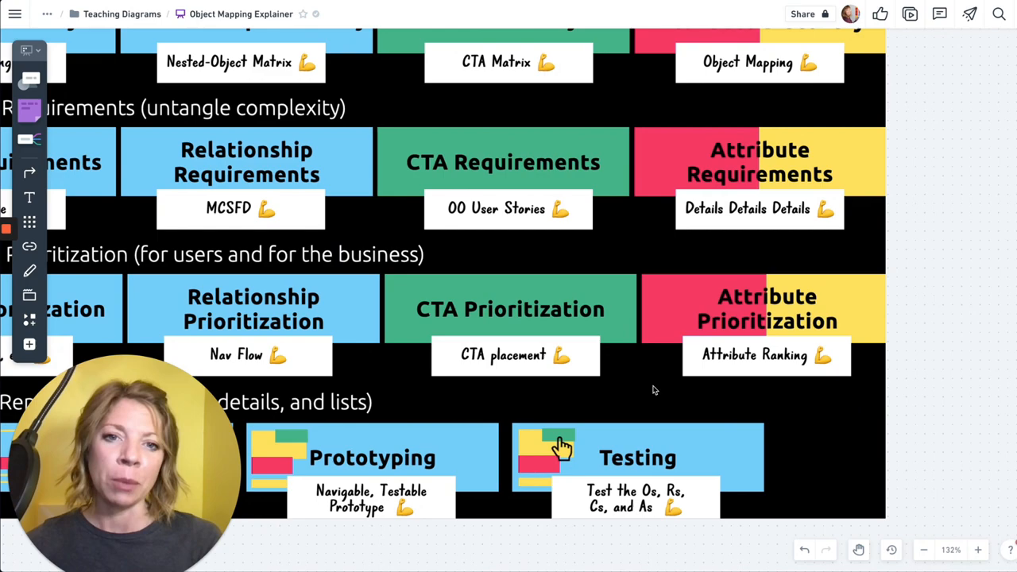